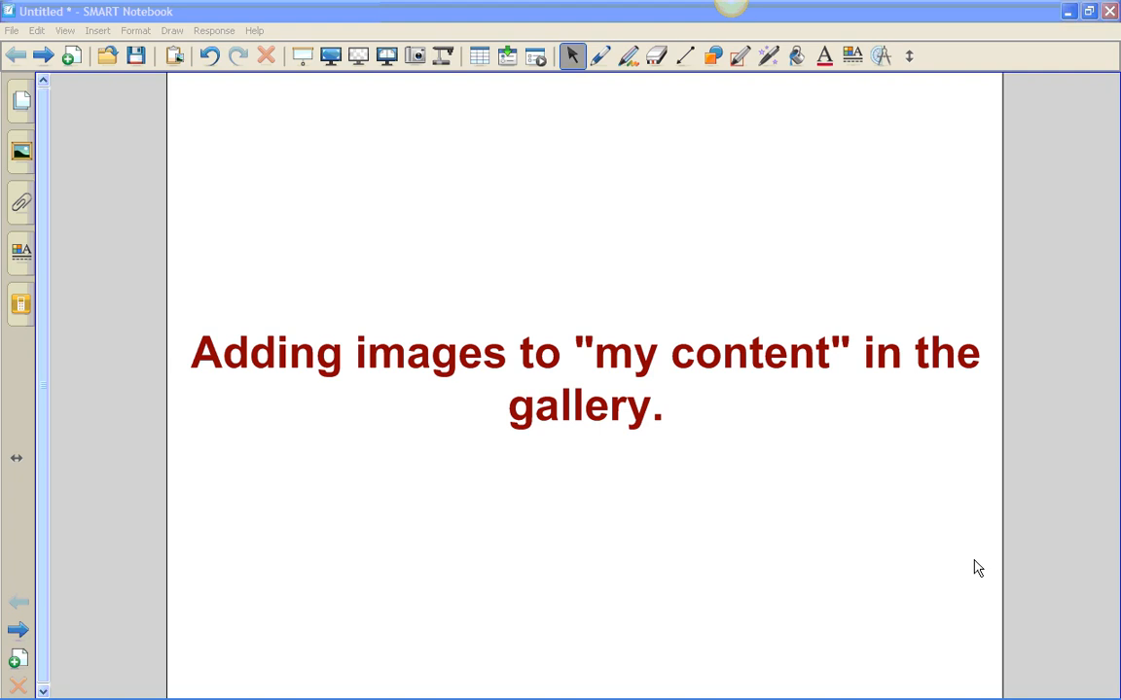
mouse_move(183, 164)
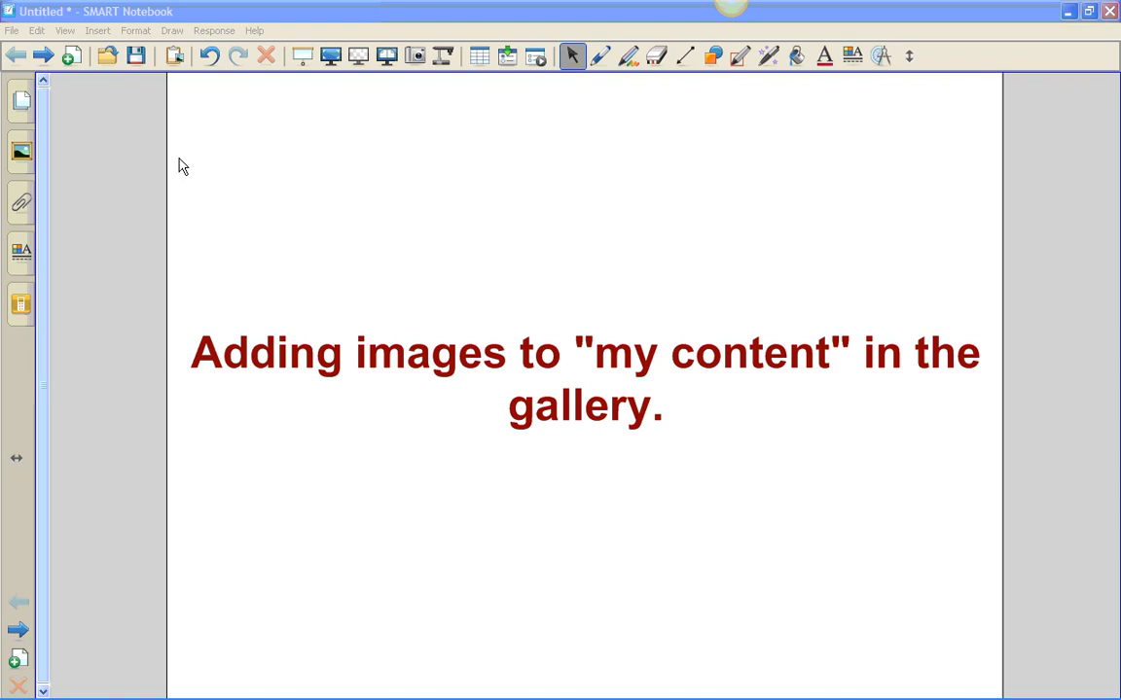
Show the gallery panel with the My Content picture collection
click(21, 152)
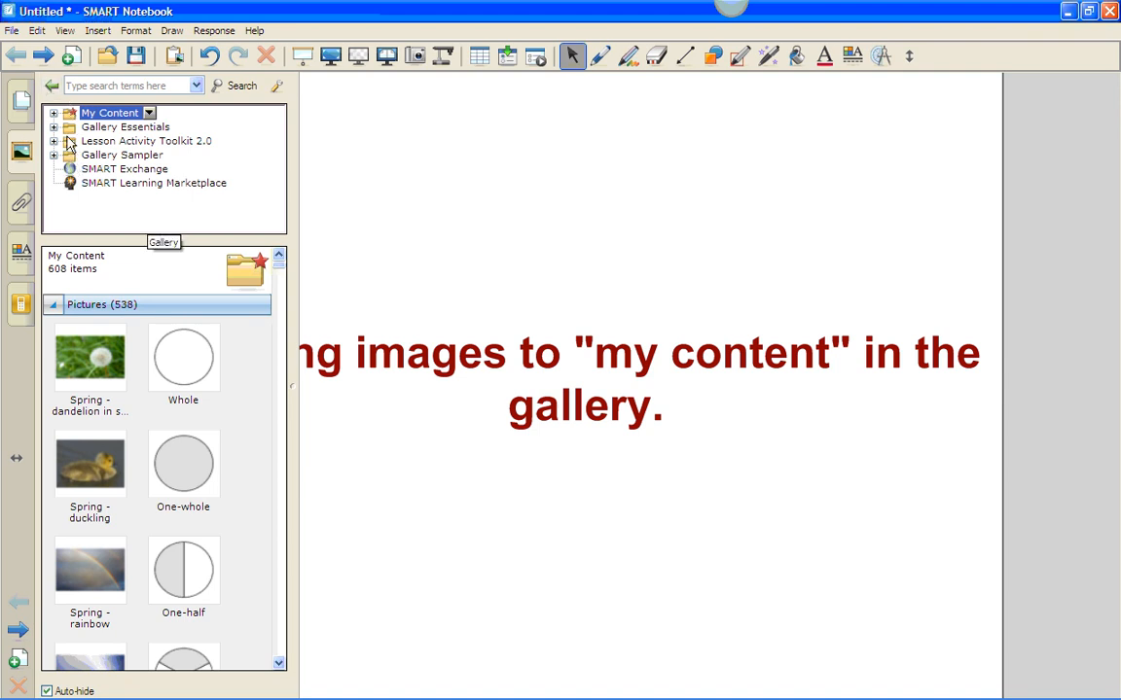
Expand the Gallery Essentials collection, then collapse its subject categories again
click(126, 126)
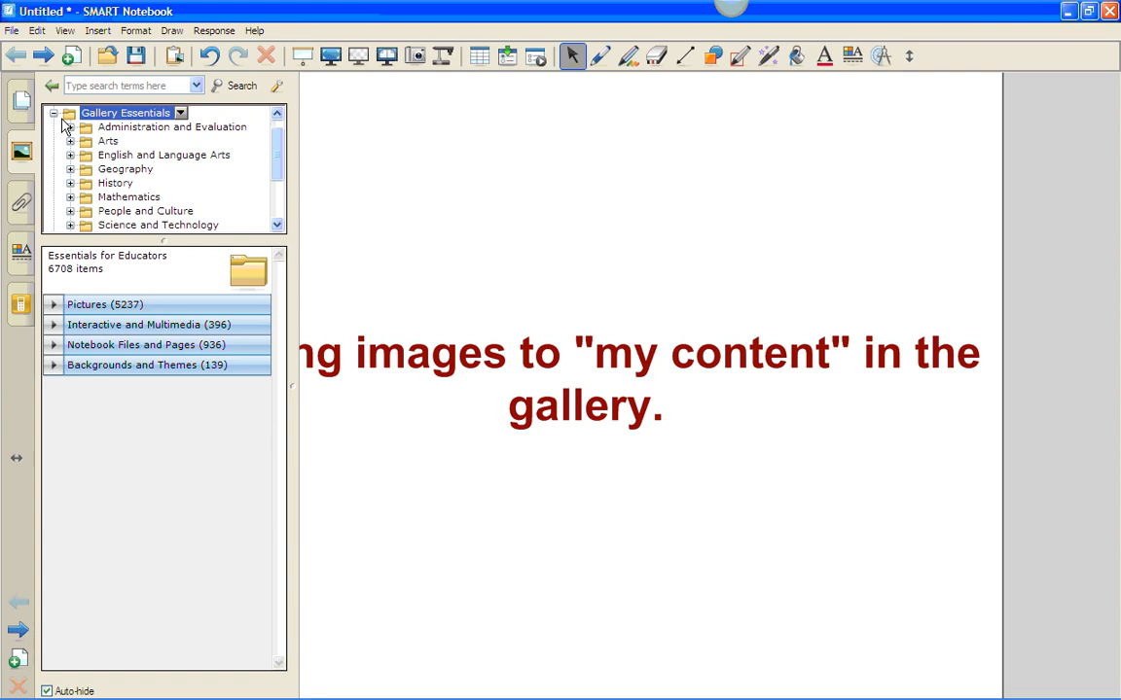
click(55, 113)
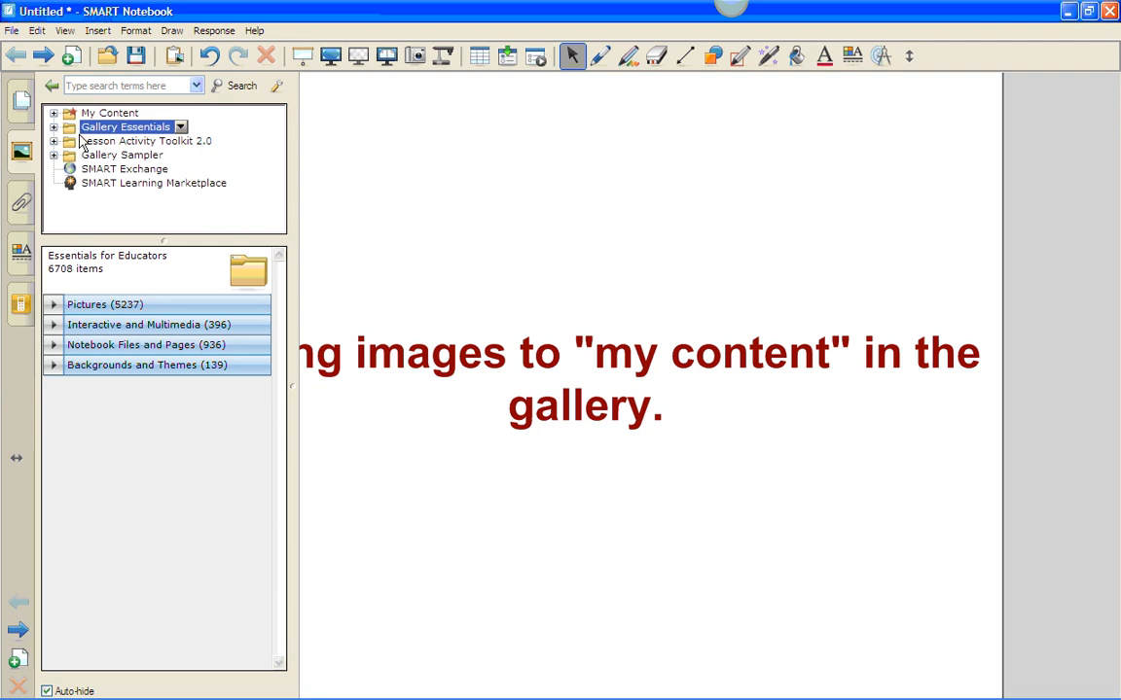
mouse_move(204, 162)
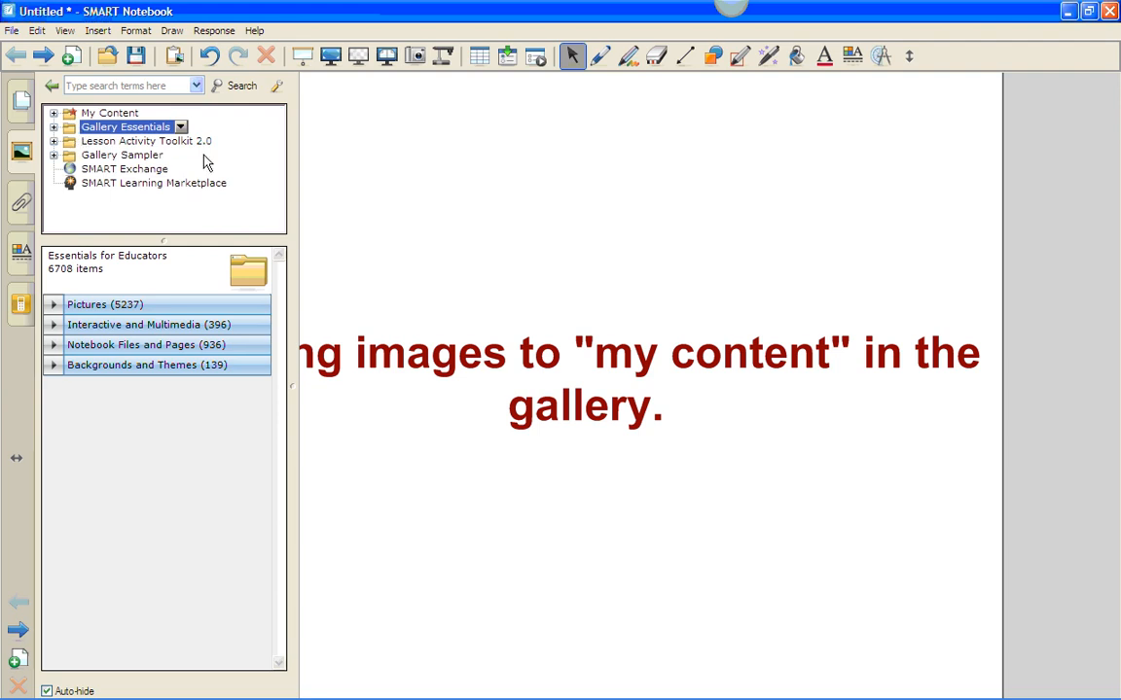
mouse_move(165, 160)
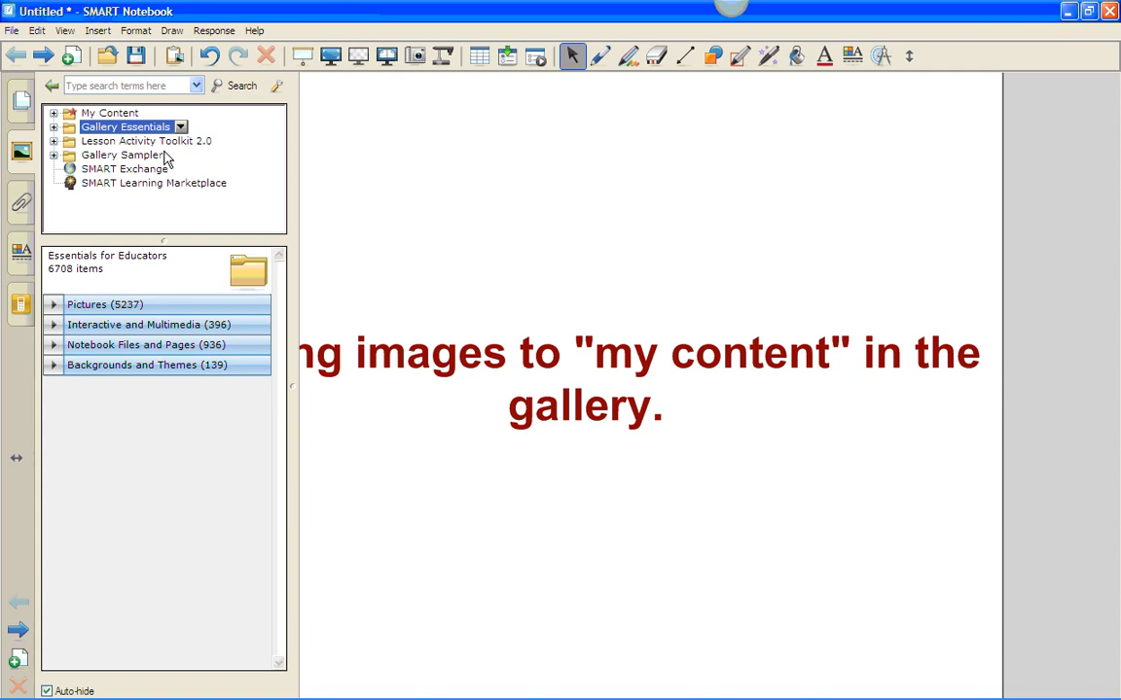
mouse_move(133, 144)
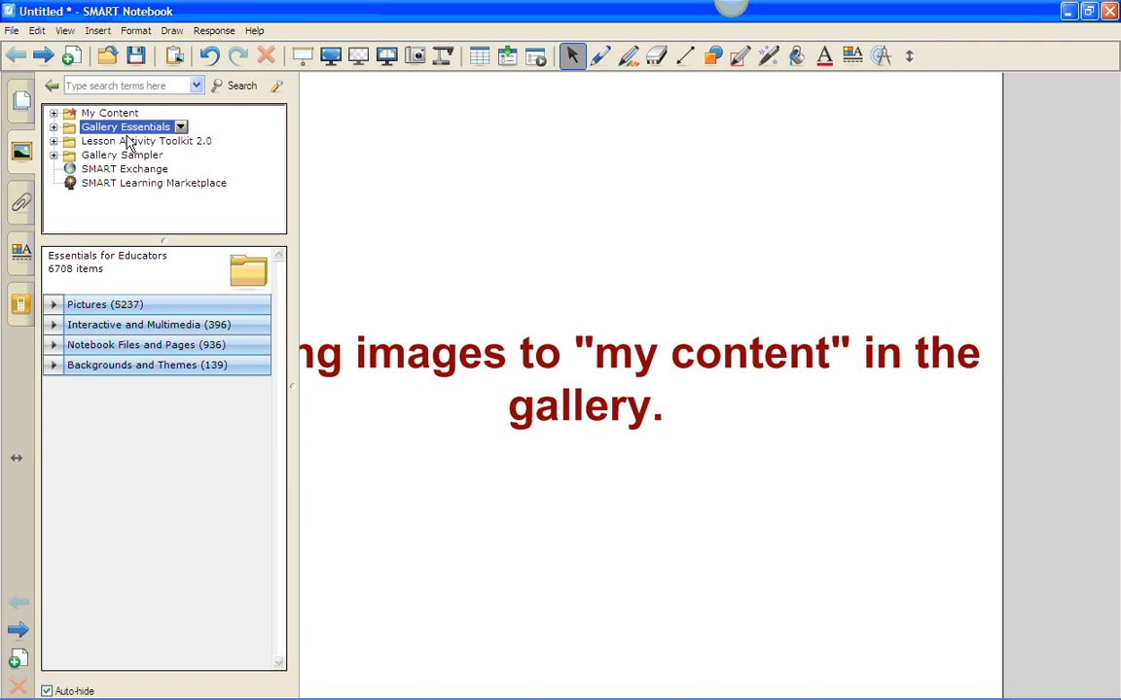
mouse_move(144, 134)
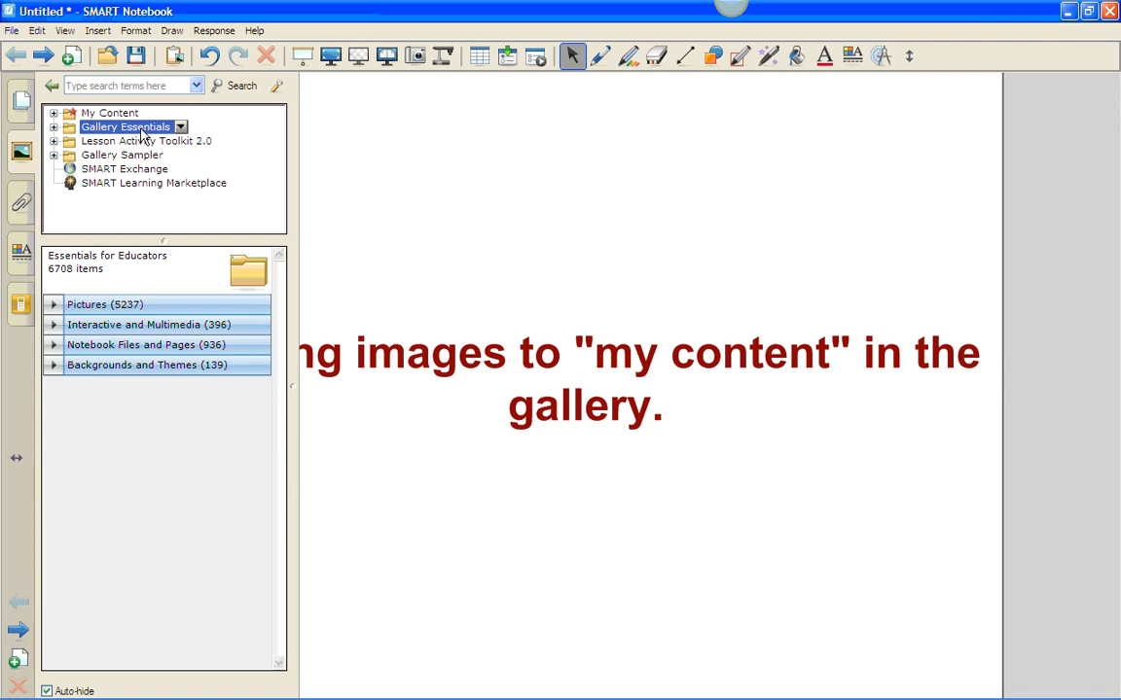
mouse_move(127, 319)
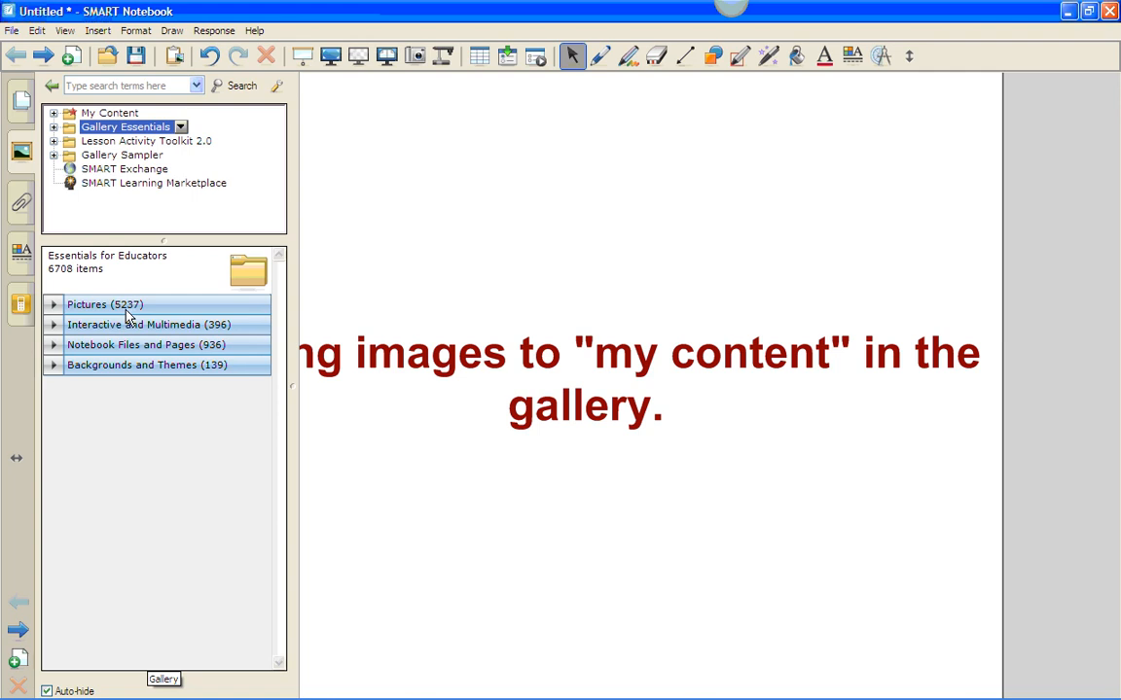
mouse_move(97, 349)
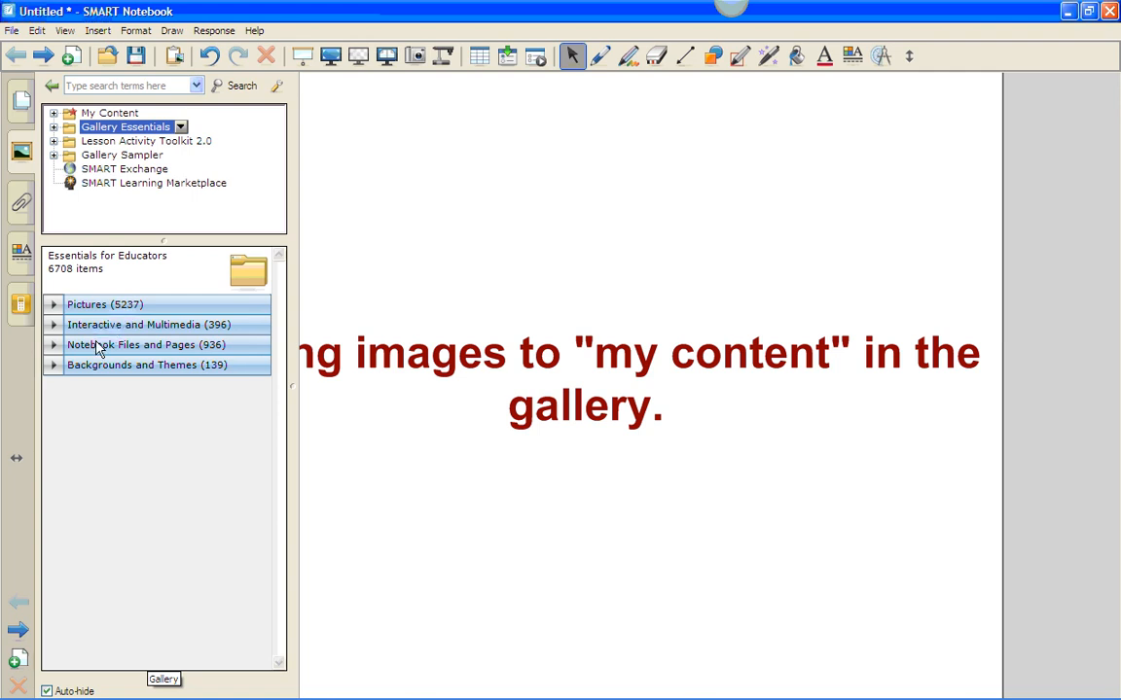
mouse_move(105, 369)
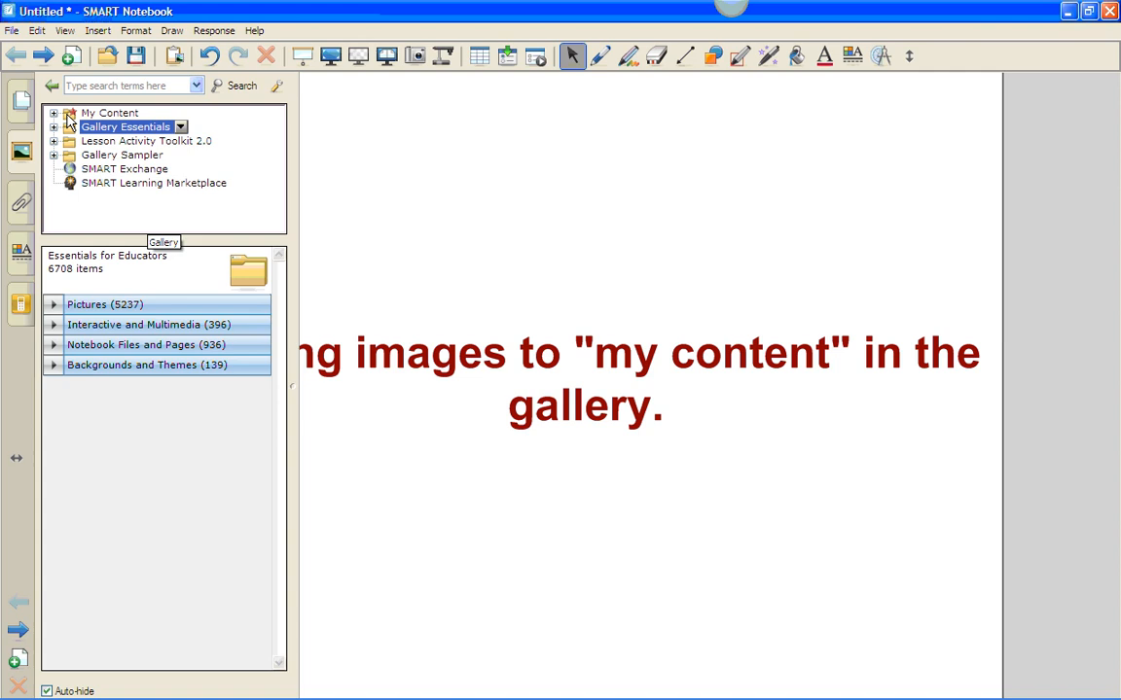
mouse_move(164, 242)
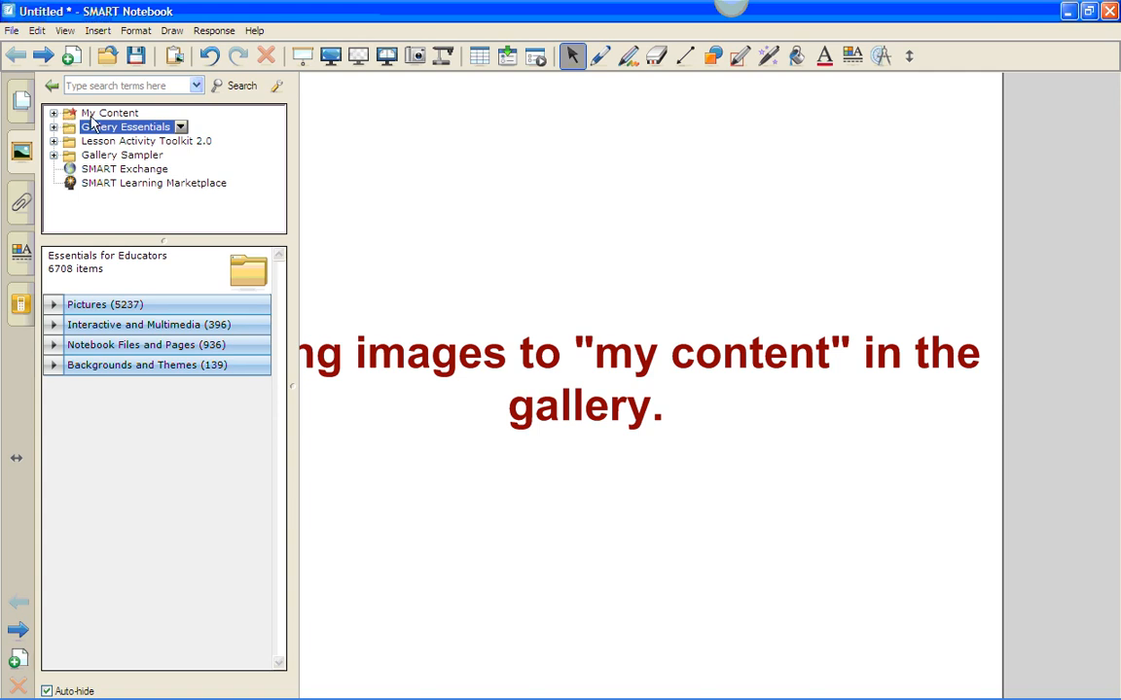
Expand My Content and review its existing subfolders from top to bottom
click(109, 111)
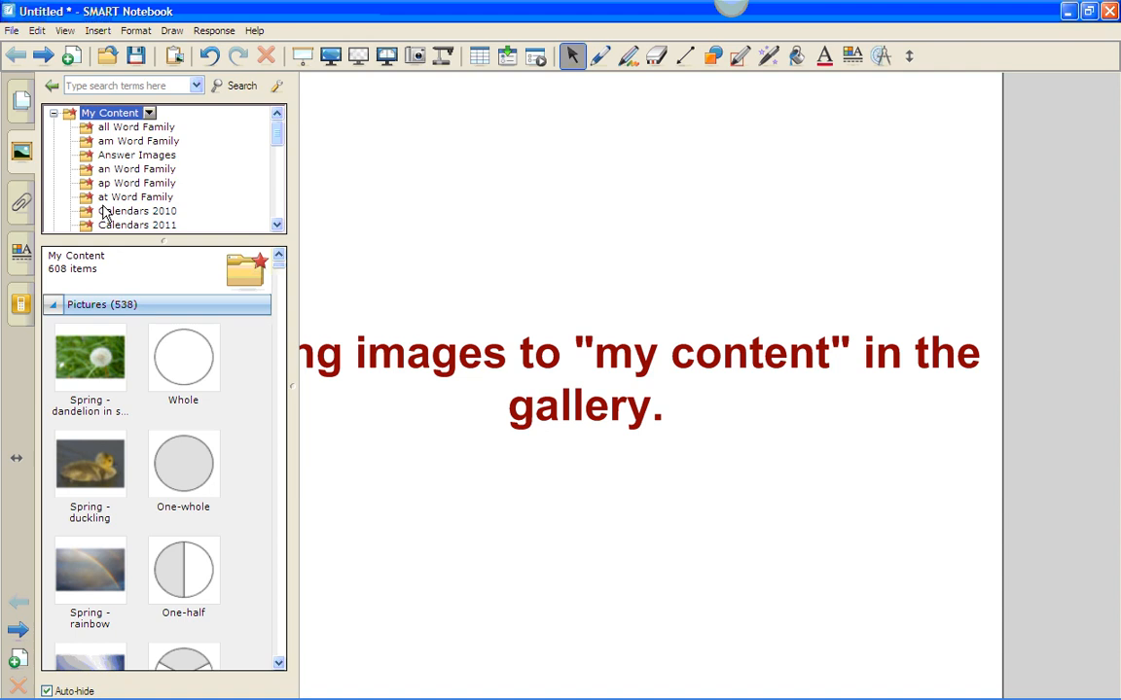
scroll(down, 3)
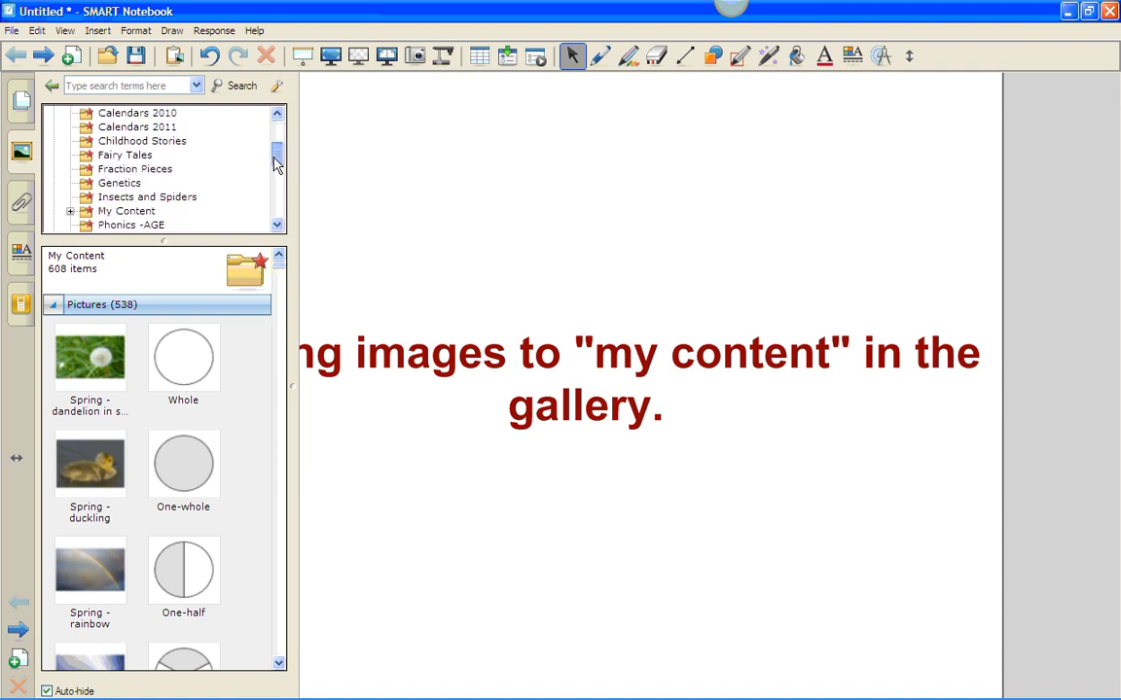
scroll(down, 3)
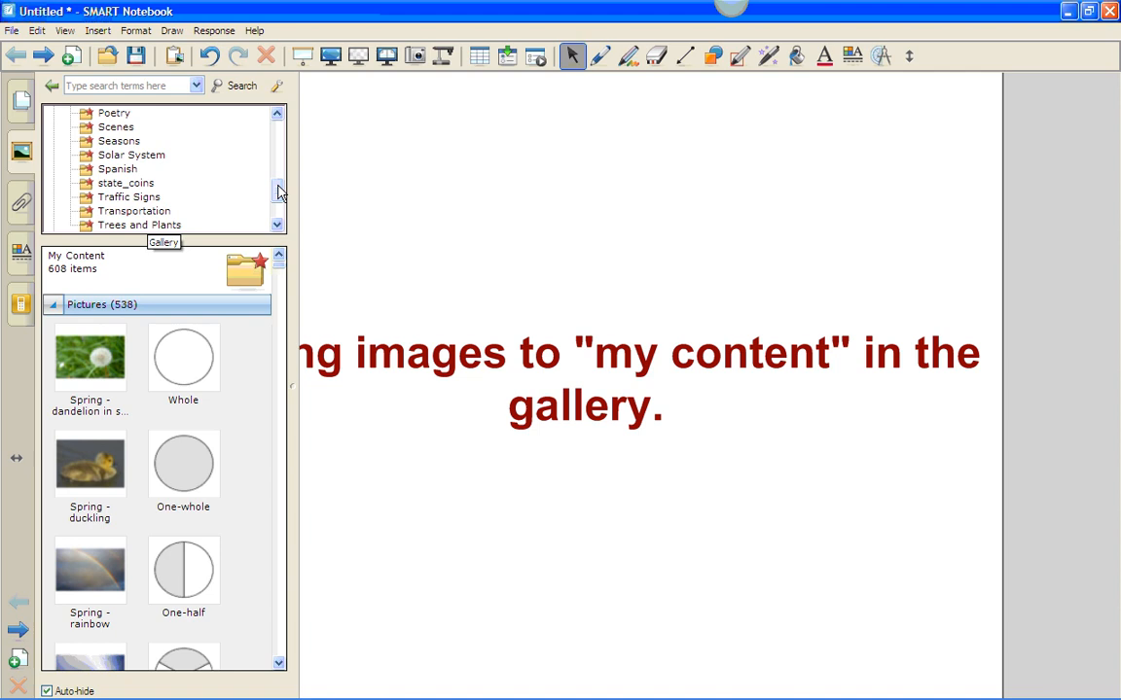
scroll(up, 3)
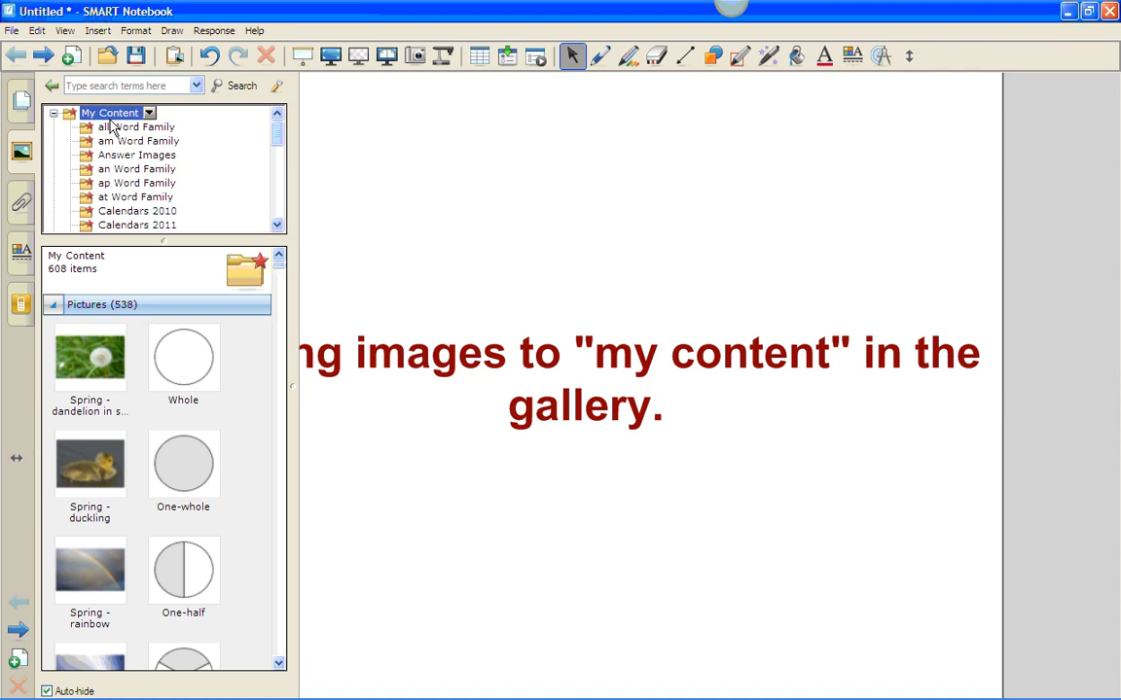
mouse_move(221, 148)
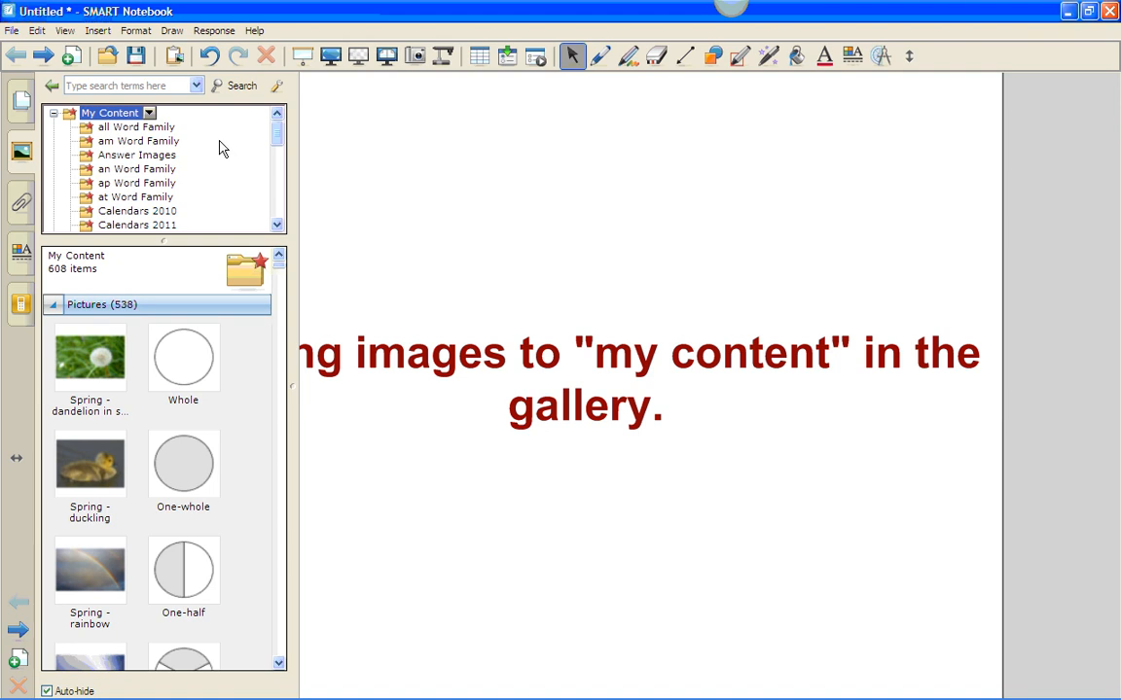
Create a new folder under My Content and begin naming it 'Short "i" sound'
right_click(109, 111)
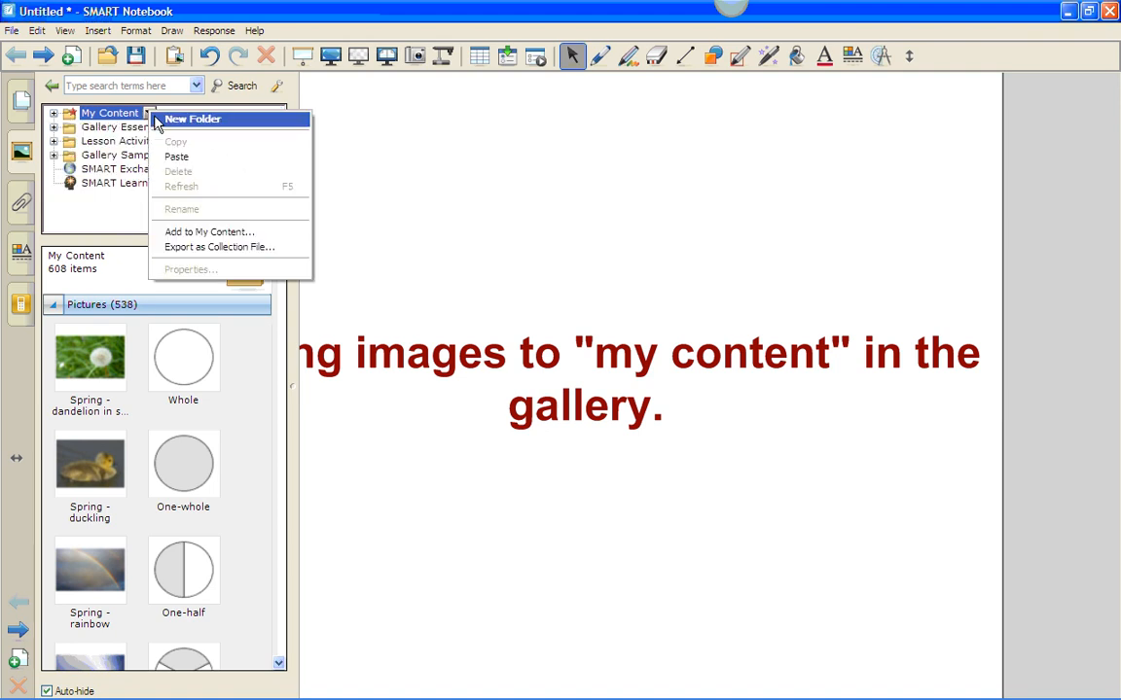
click(193, 119)
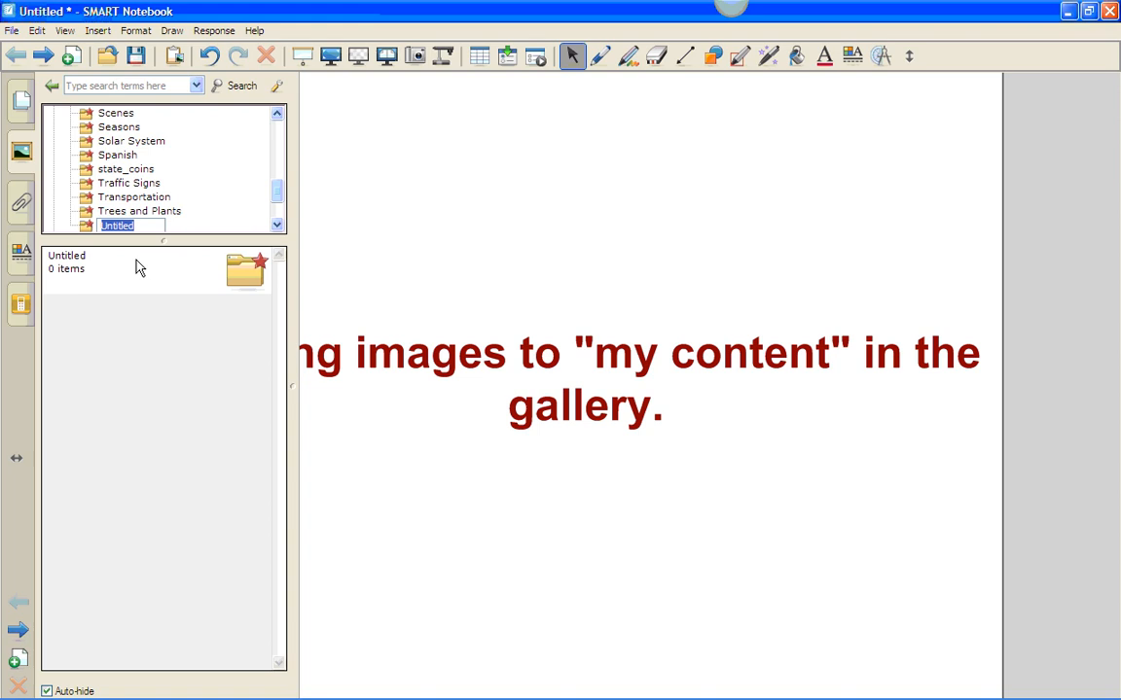
text(Sho)
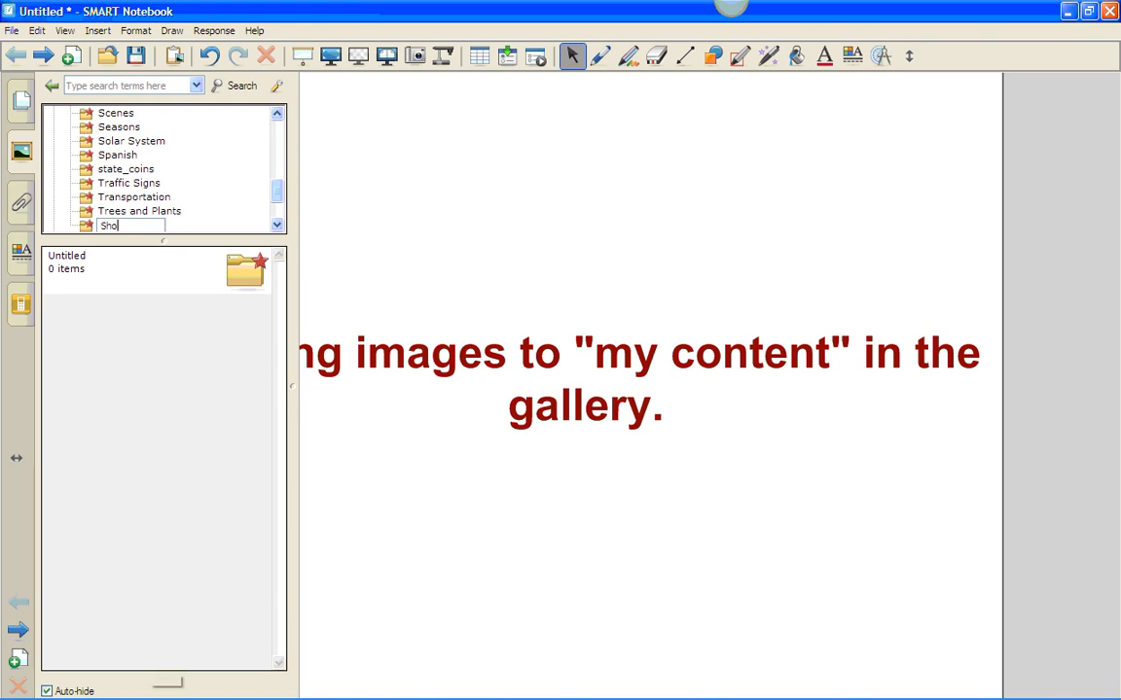
text(rt "i" sound)
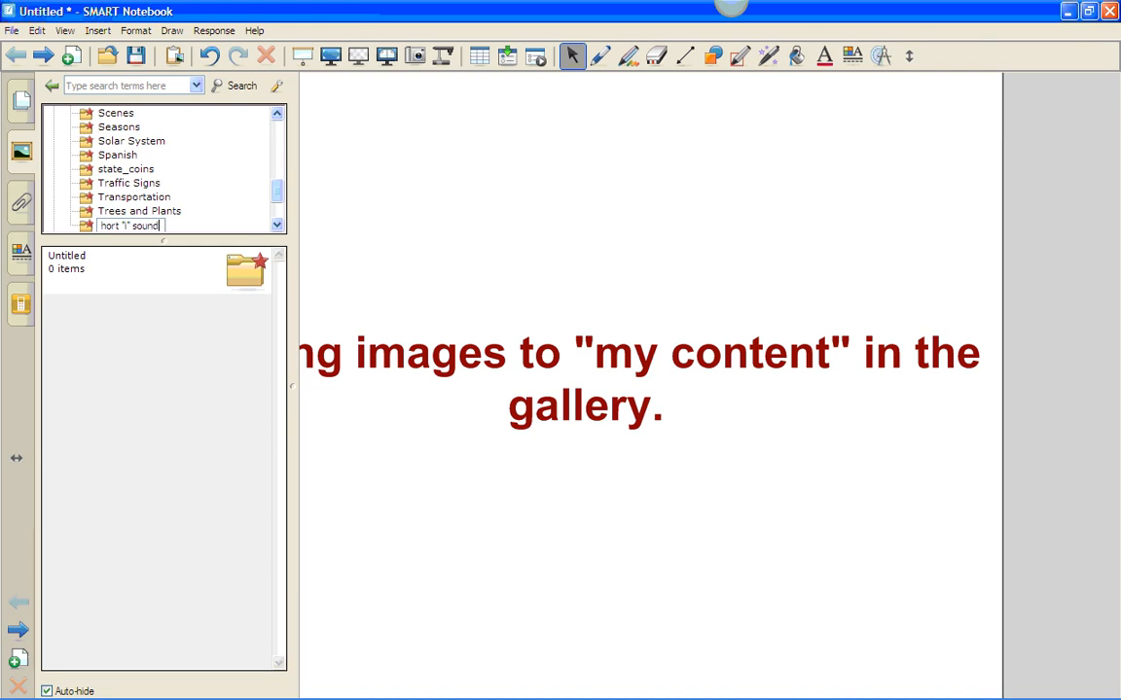
mouse_move(276, 226)
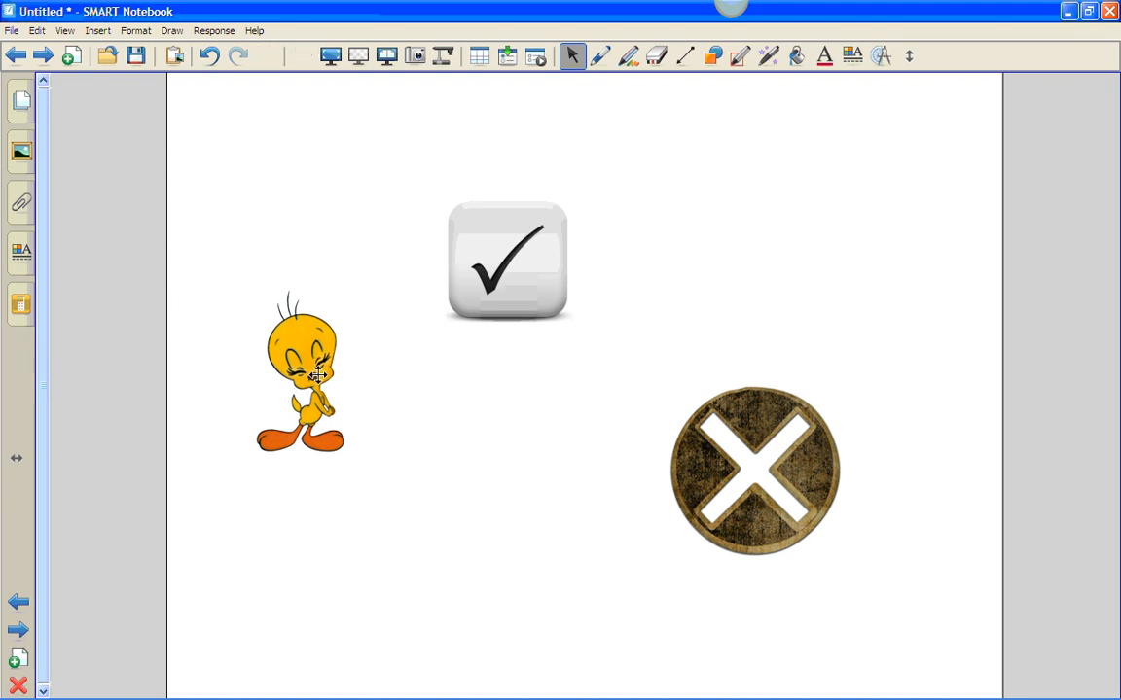
Select the Tweety image and move it out from behind the reopened gallery panel
click(299, 374)
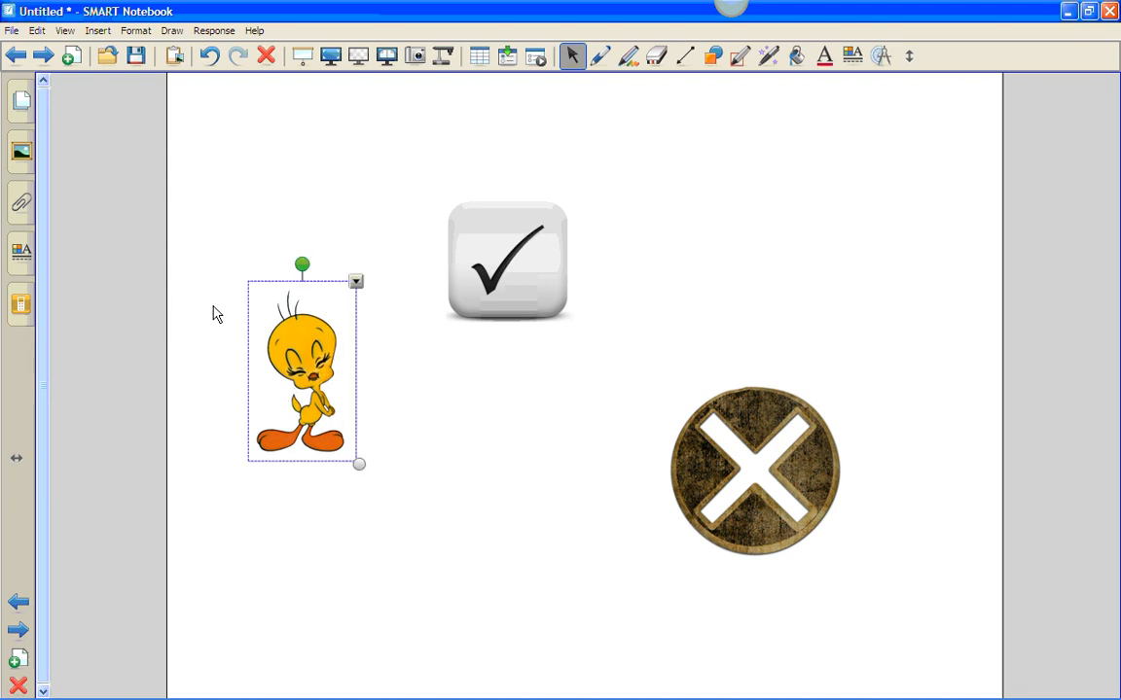
mouse_move(35, 164)
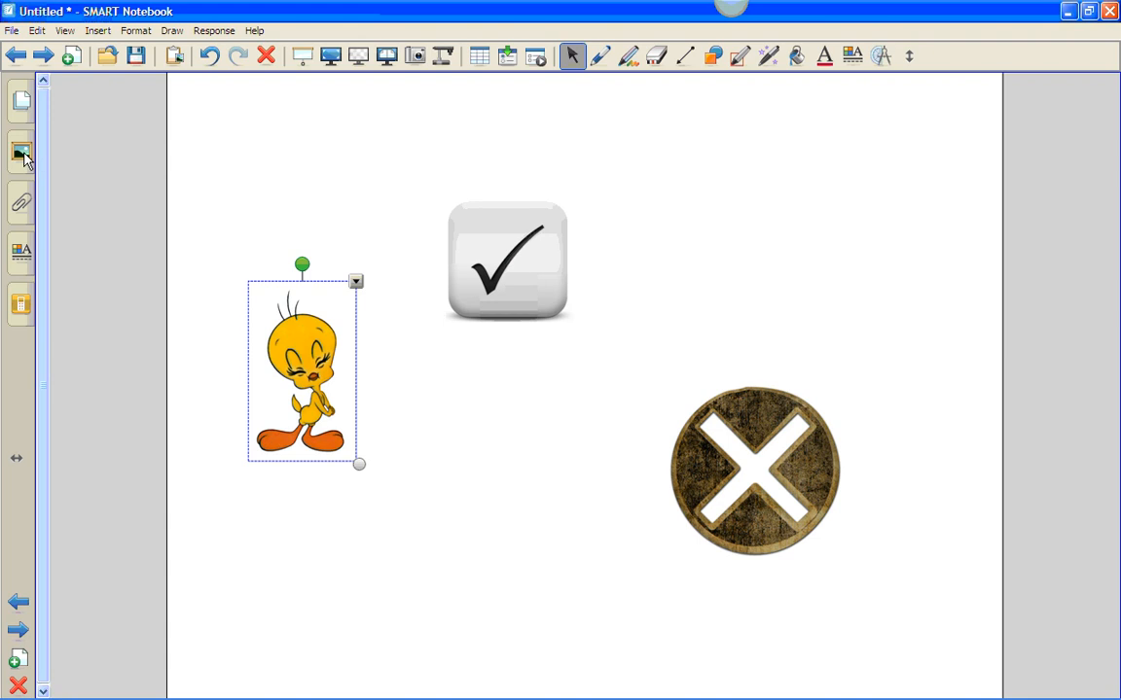
click(21, 151)
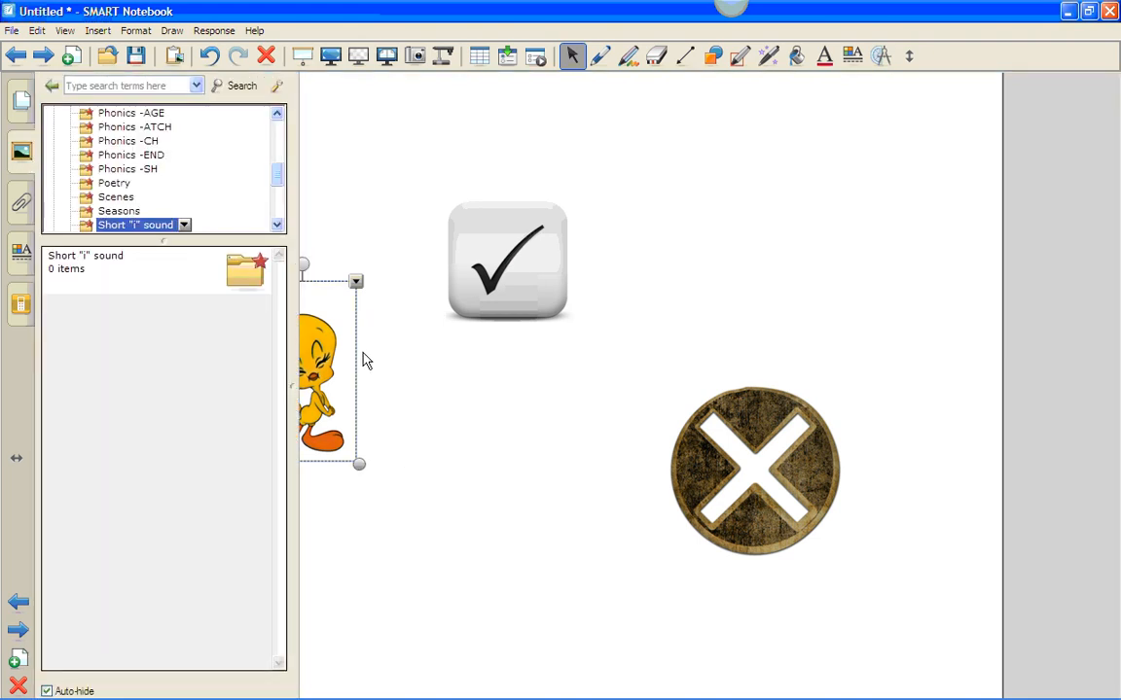
drag(321, 379, 428, 463)
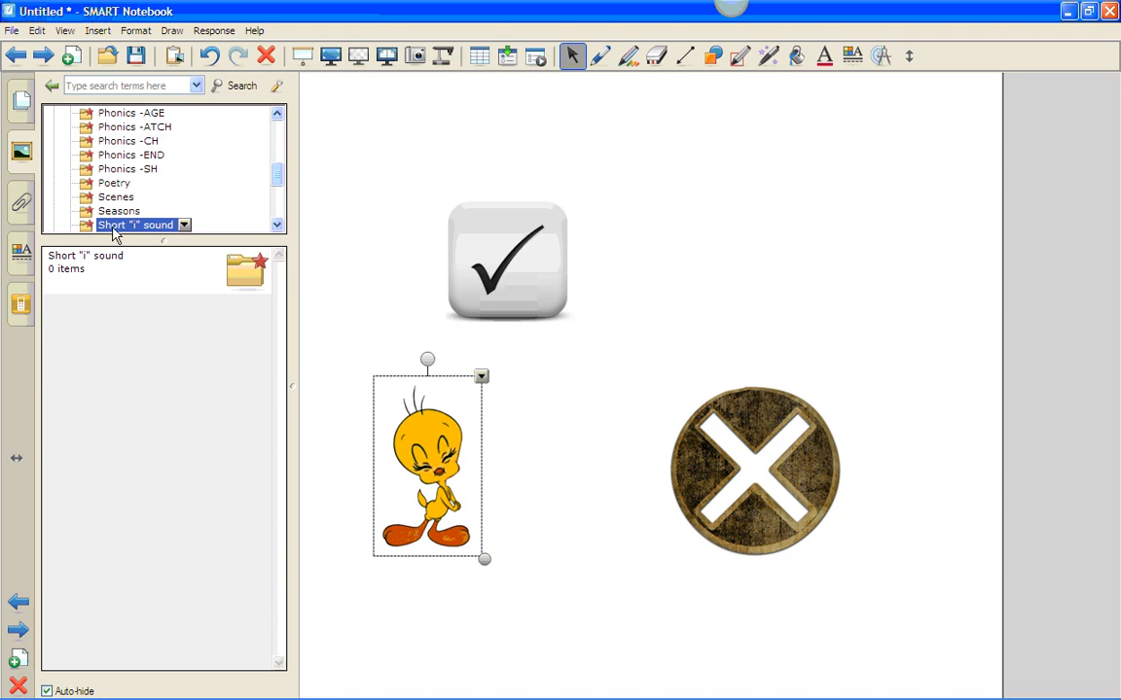
mouse_move(54, 280)
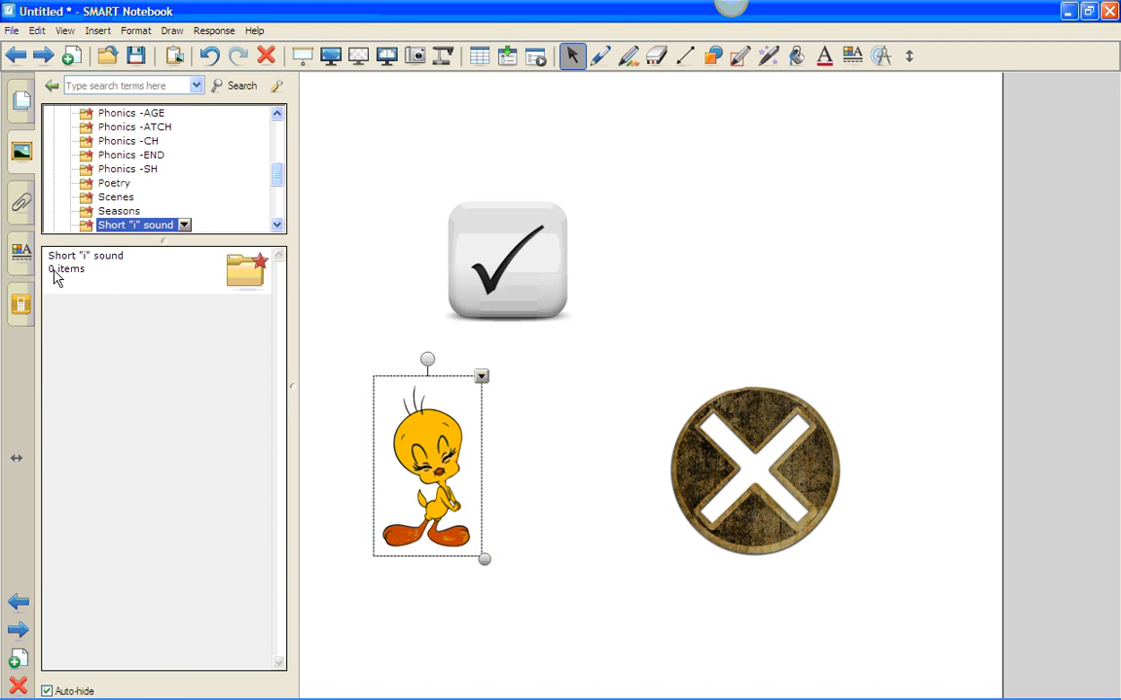
mouse_move(133, 432)
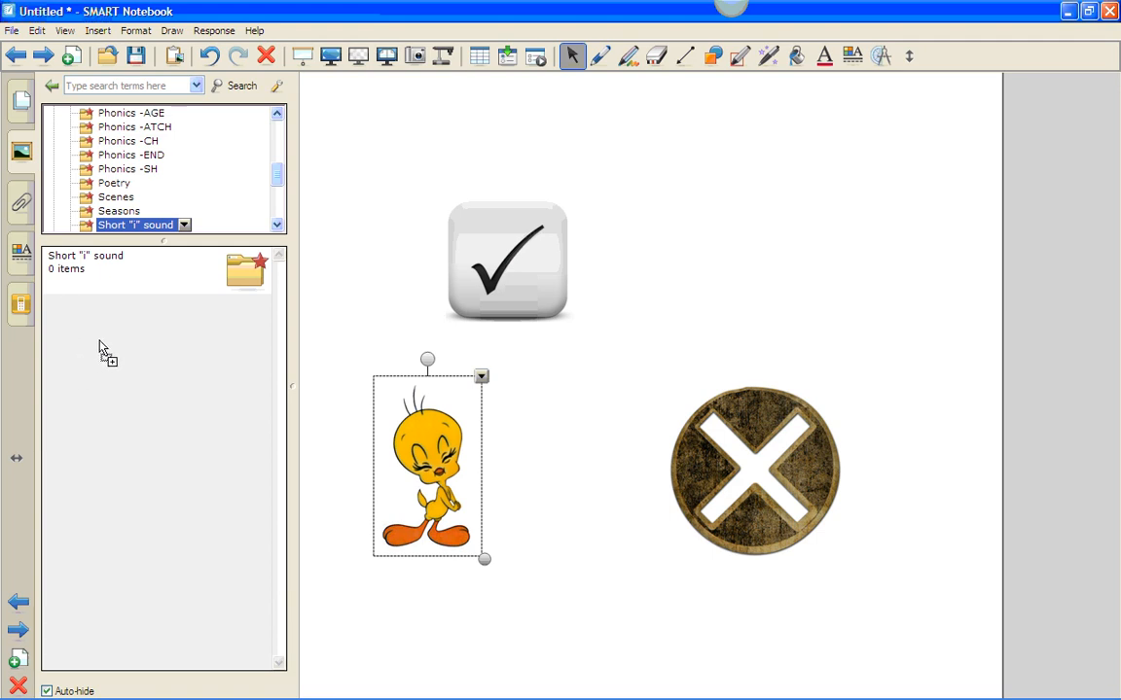
mouse_move(190, 303)
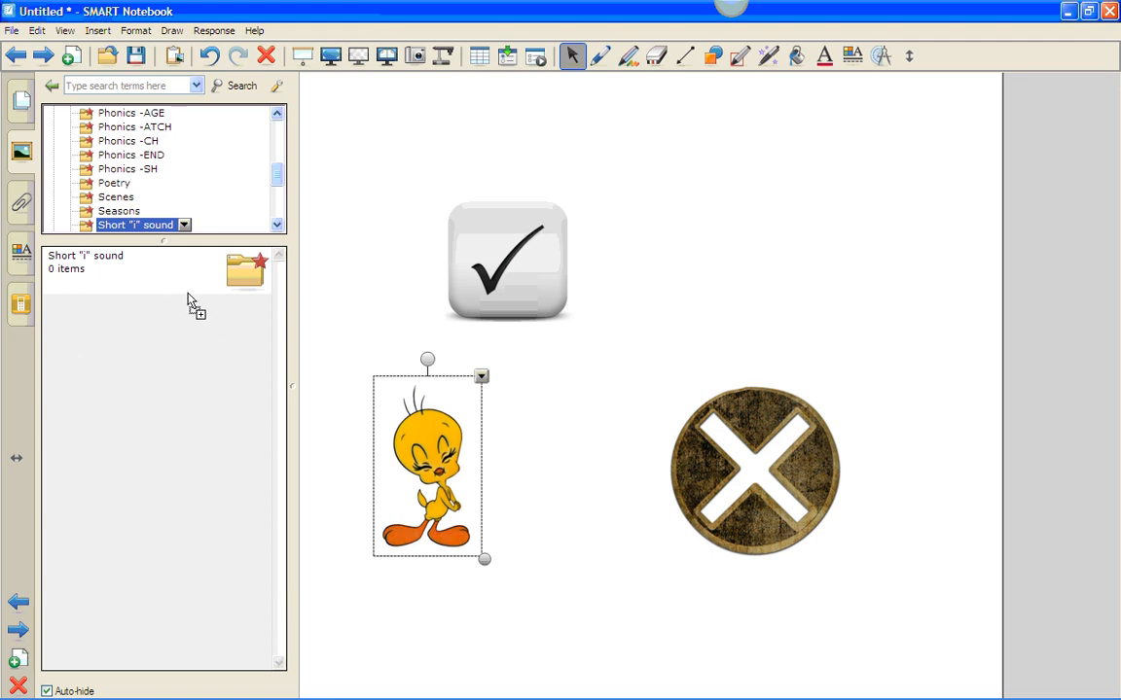
mouse_move(97, 335)
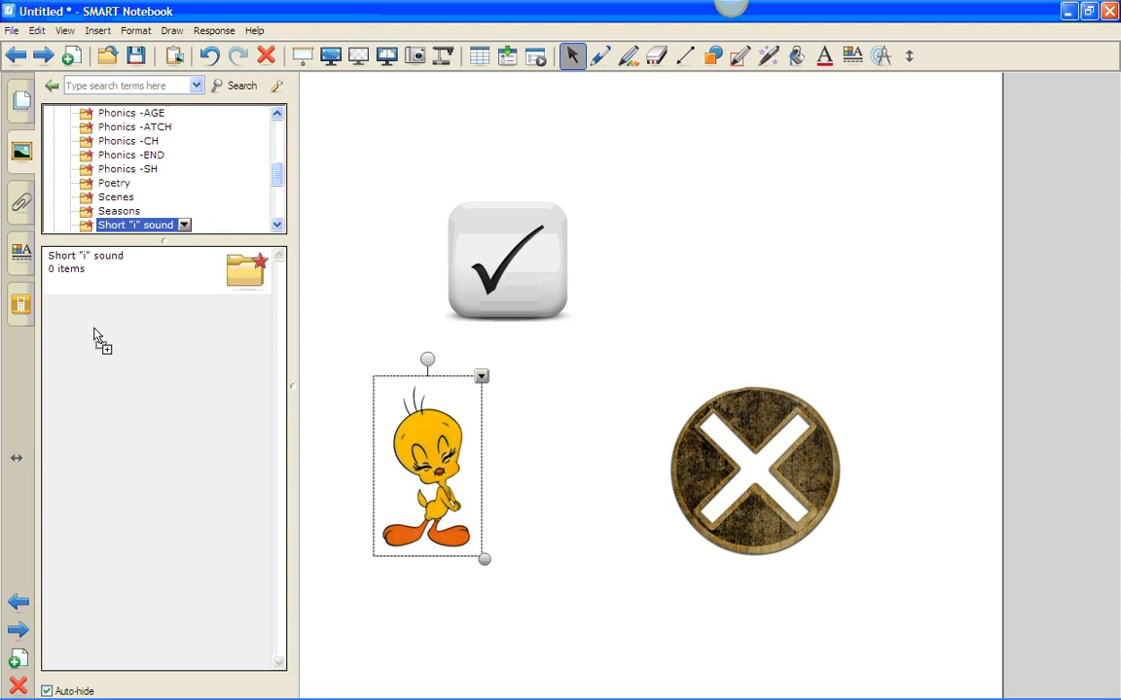
mouse_move(77, 334)
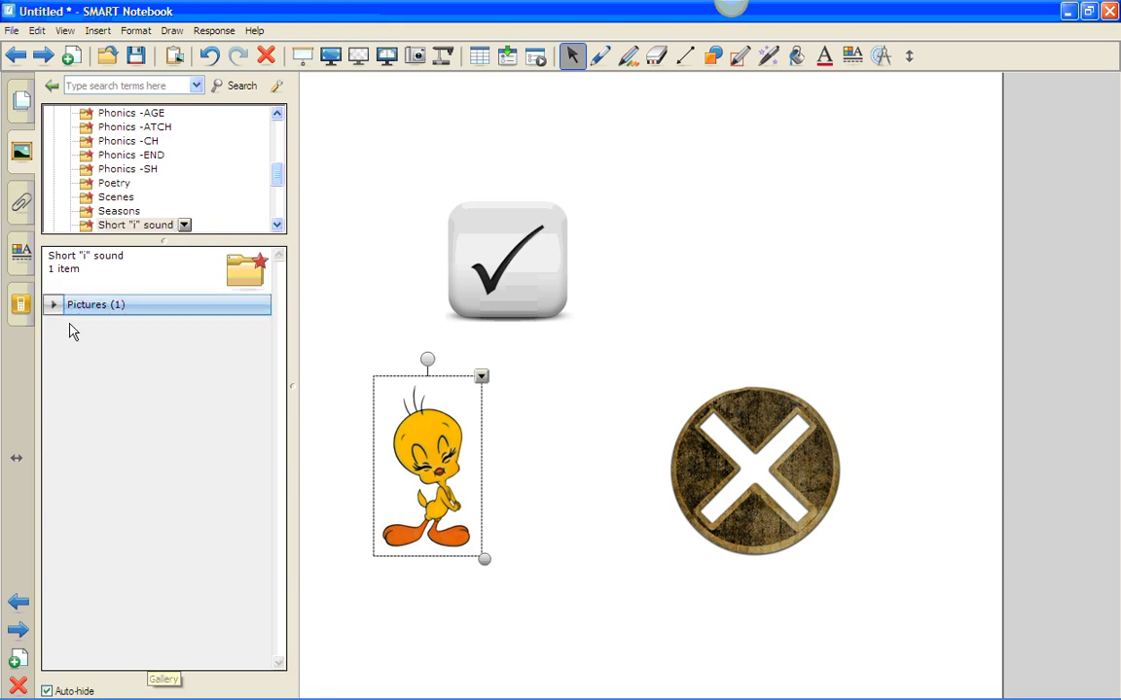
Rename the Tweety picture in the Short "i" sound folder to 'tweety bird'
click(55, 303)
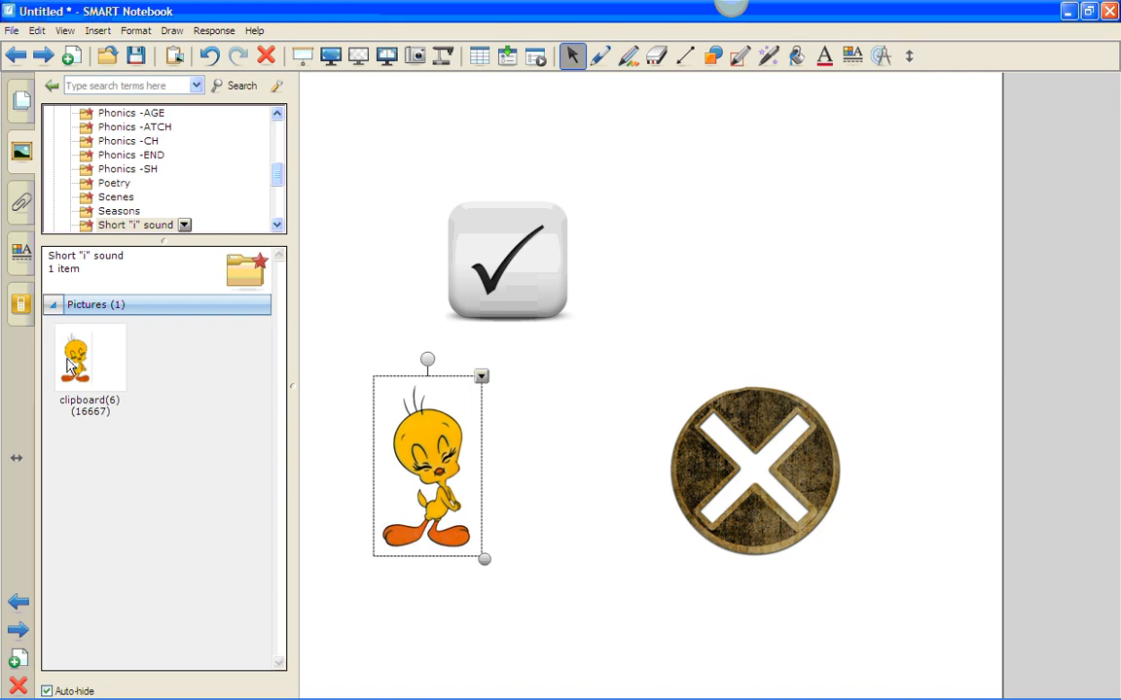
click(89, 358)
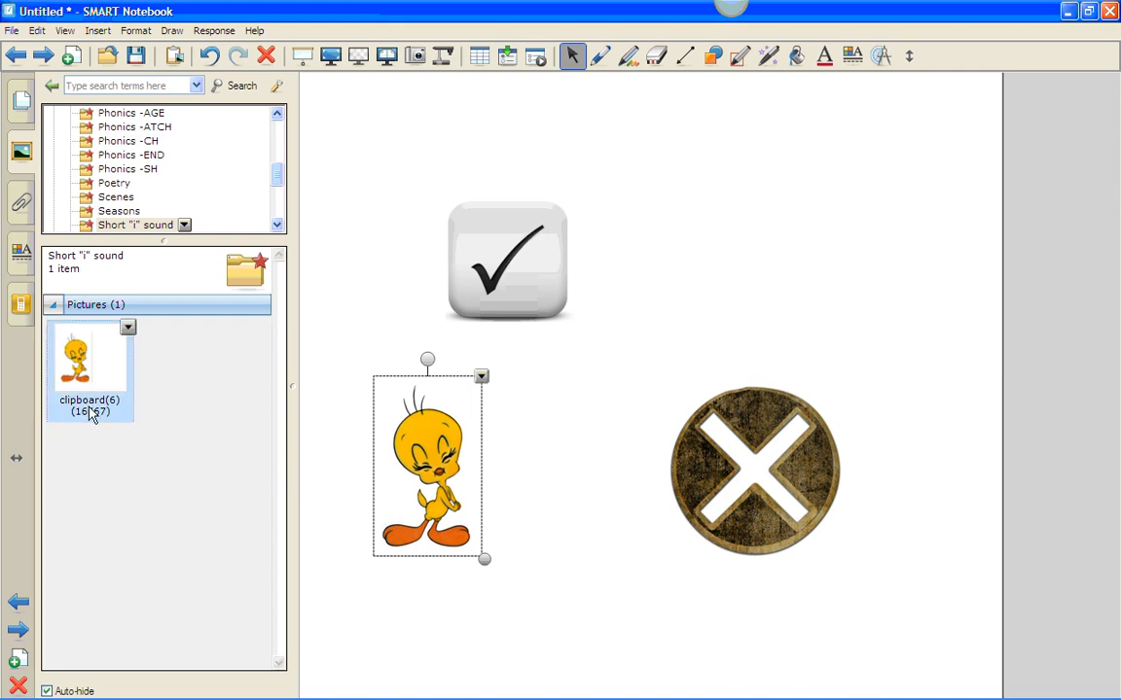
click(128, 327)
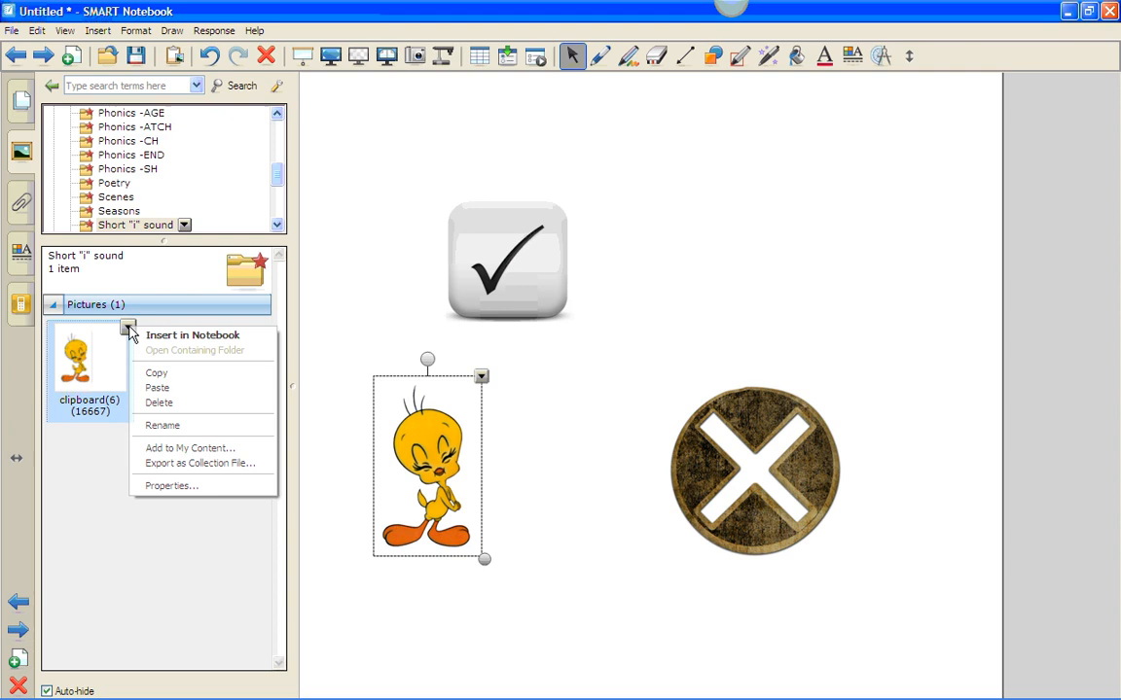
click(163, 424)
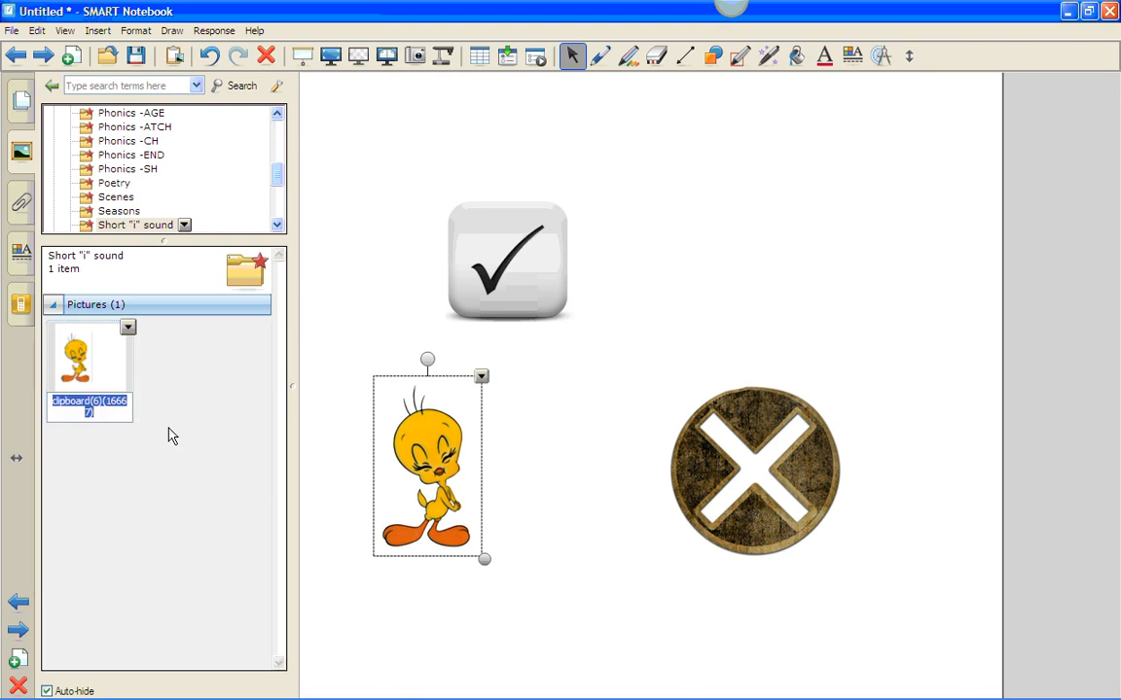
text(tweety)
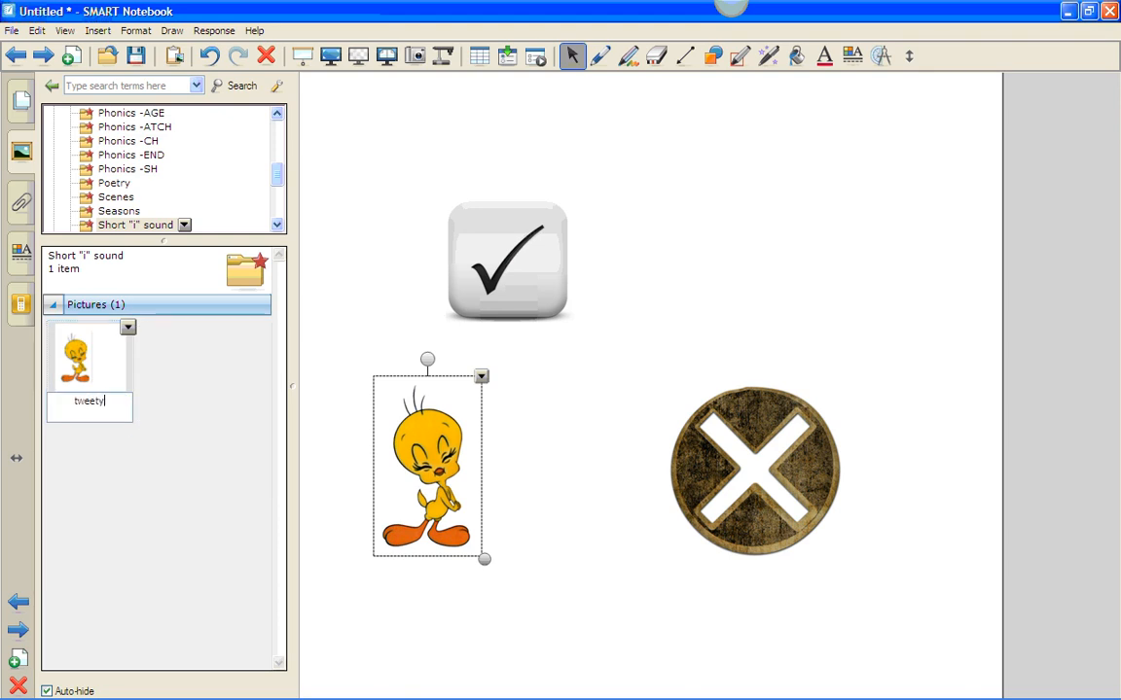
text(bird)
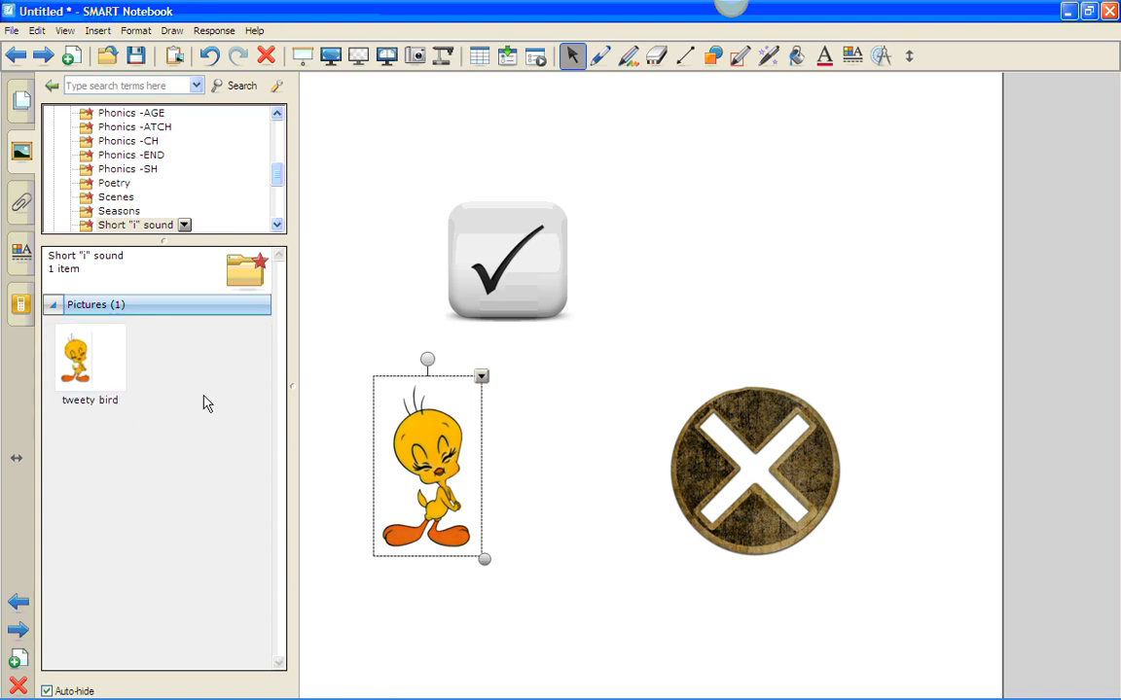
mouse_move(140, 412)
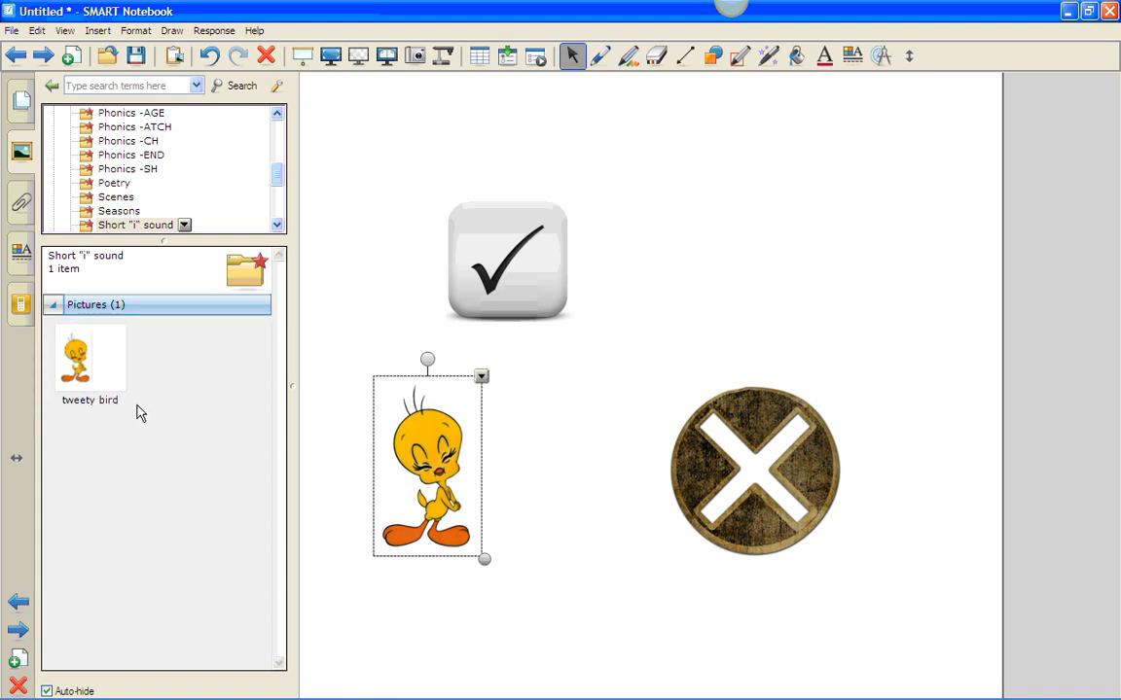
mouse_move(198, 140)
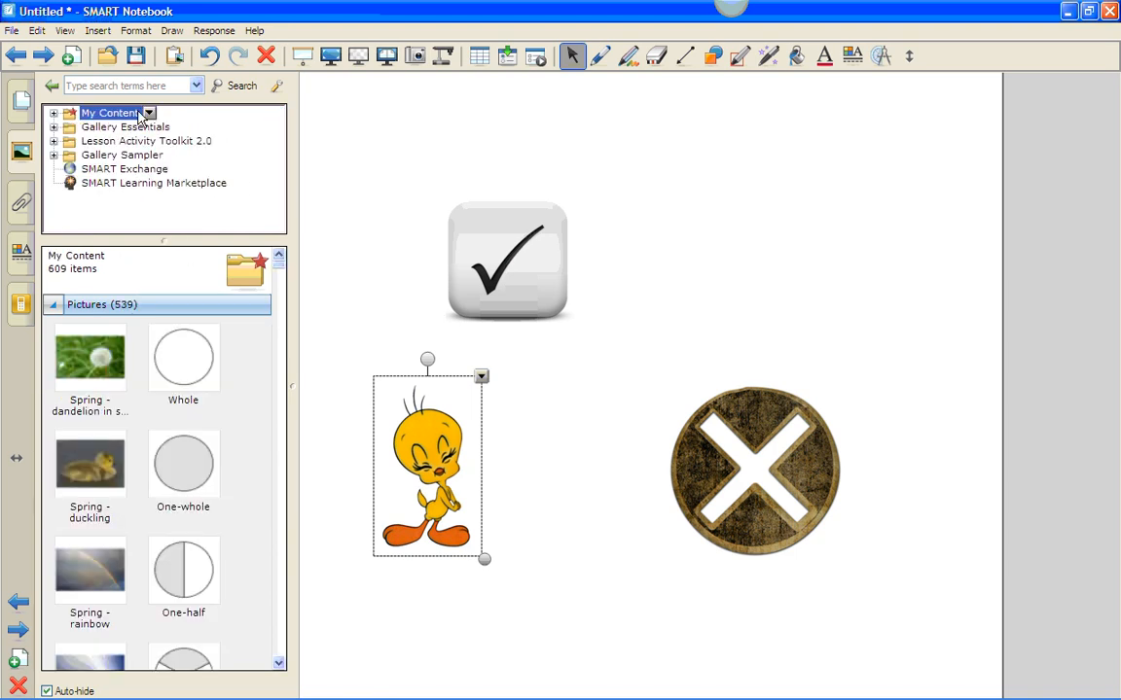
Create a second folder under My Content named 'Answer Icons'
right_click(109, 113)
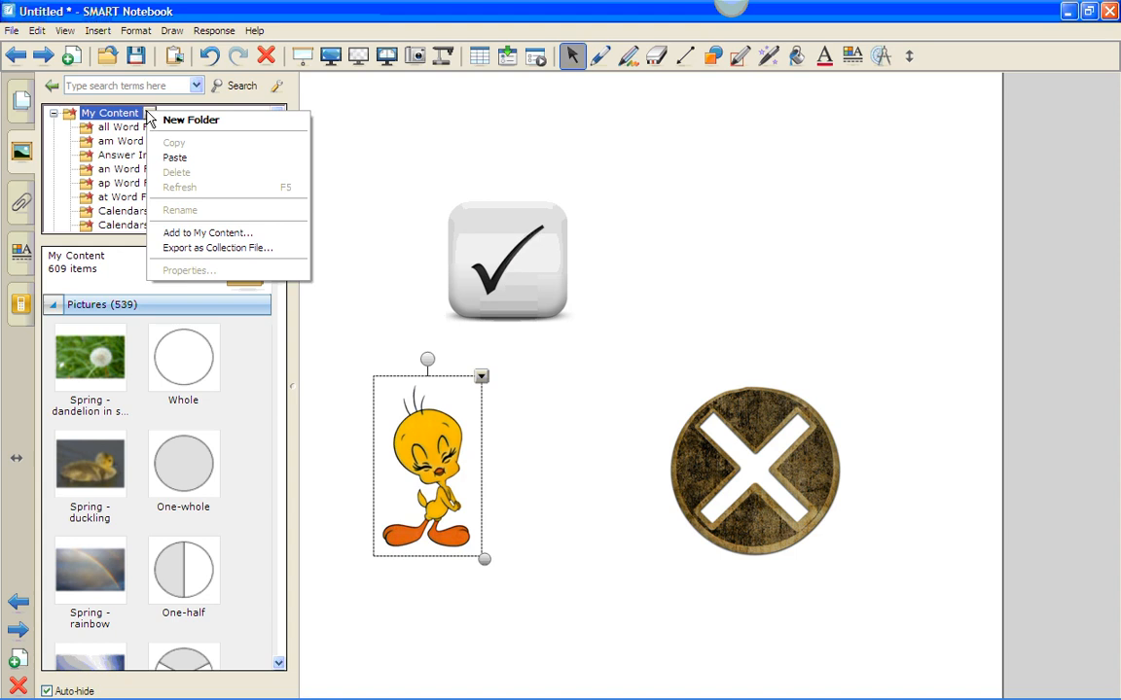
click(191, 120)
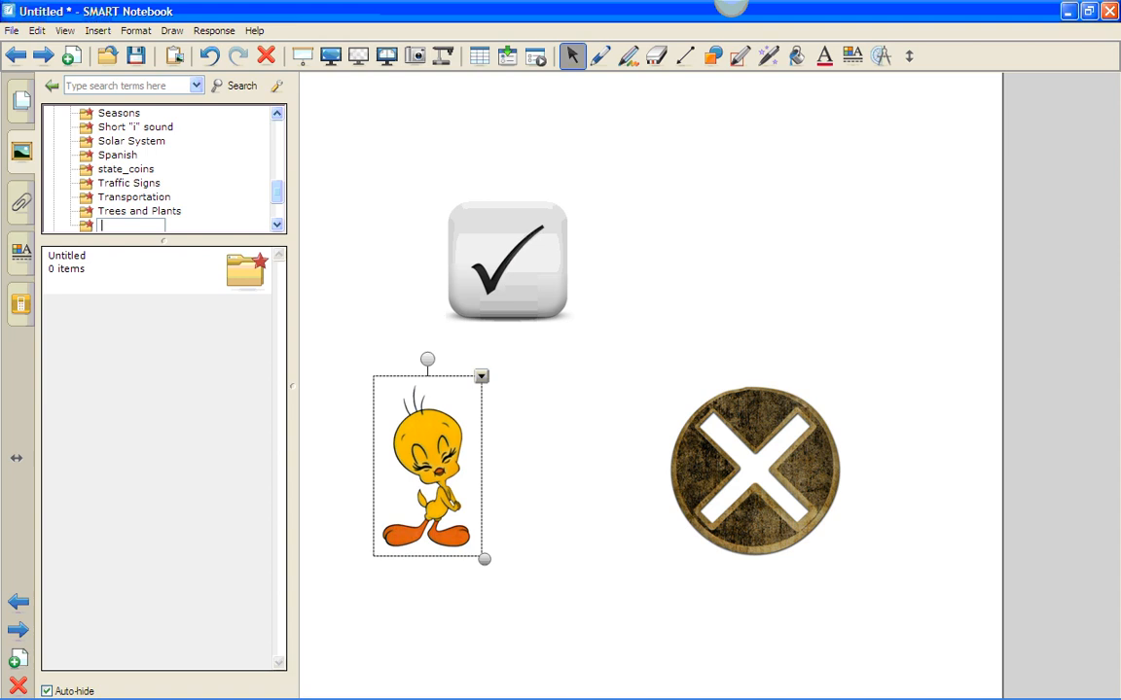
text(Answer)
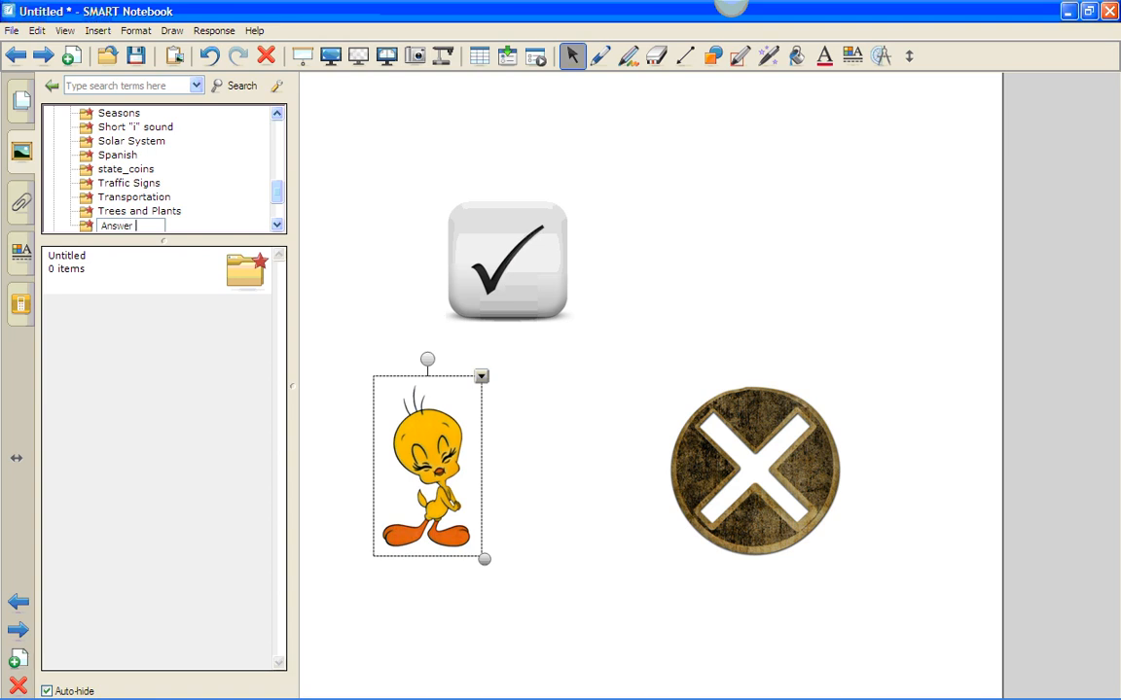
text(Icons)
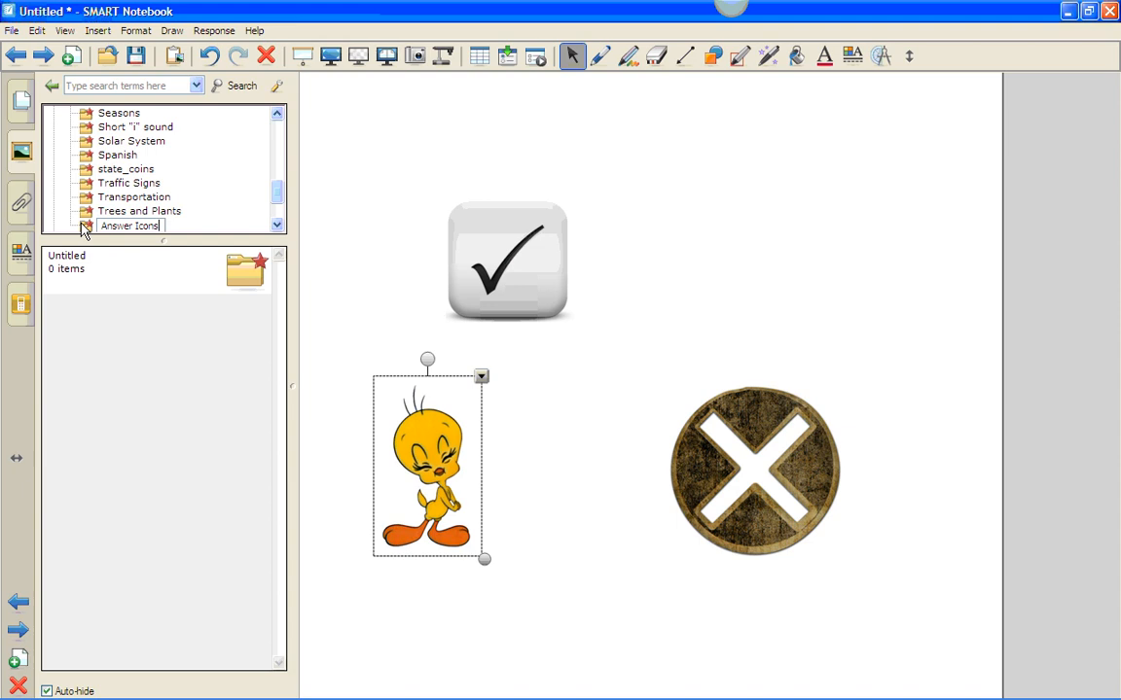
Finish the folder name and collapse the Phonics subfolders to return to My Content
click(159, 167)
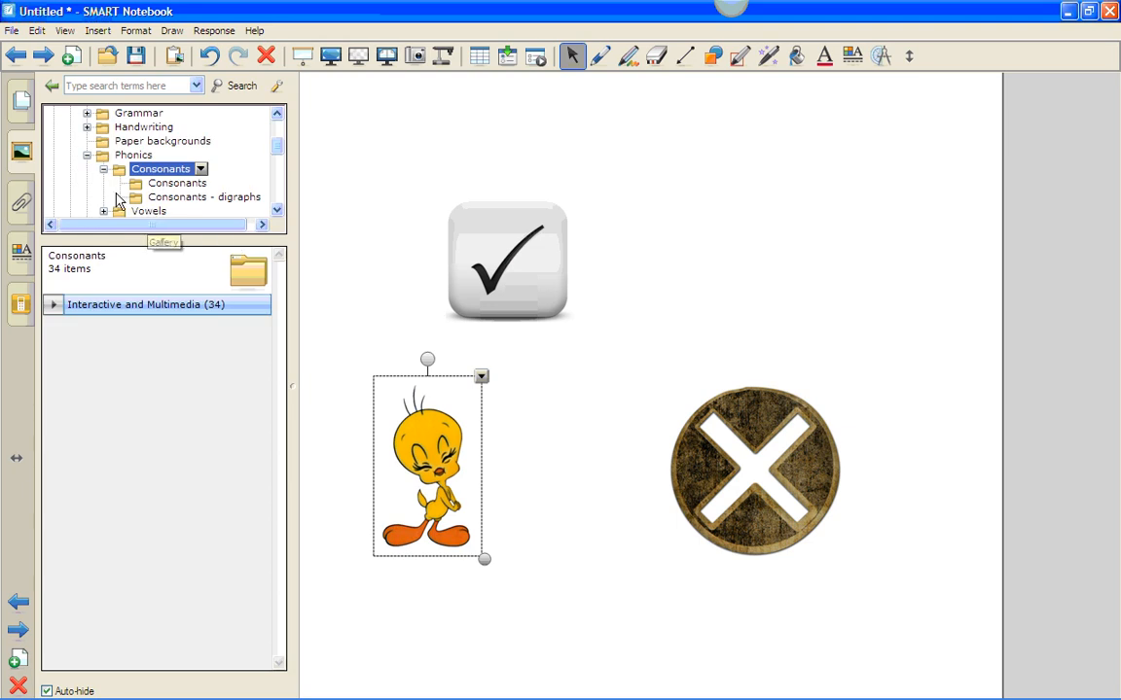
click(105, 168)
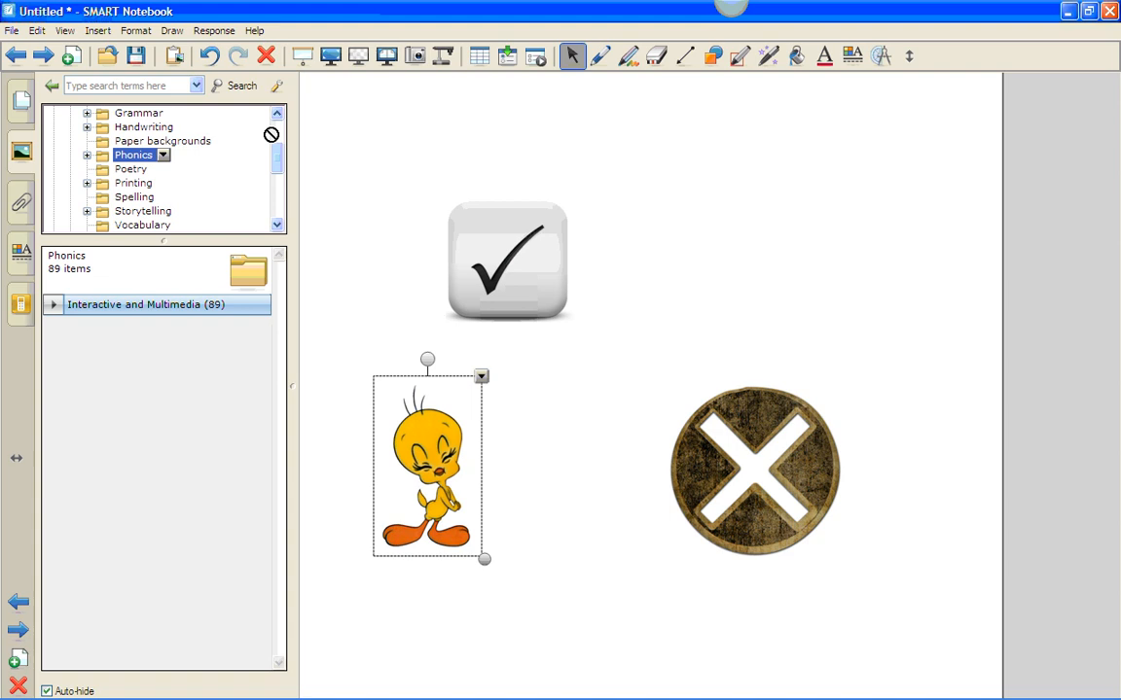
scroll(up, 3)
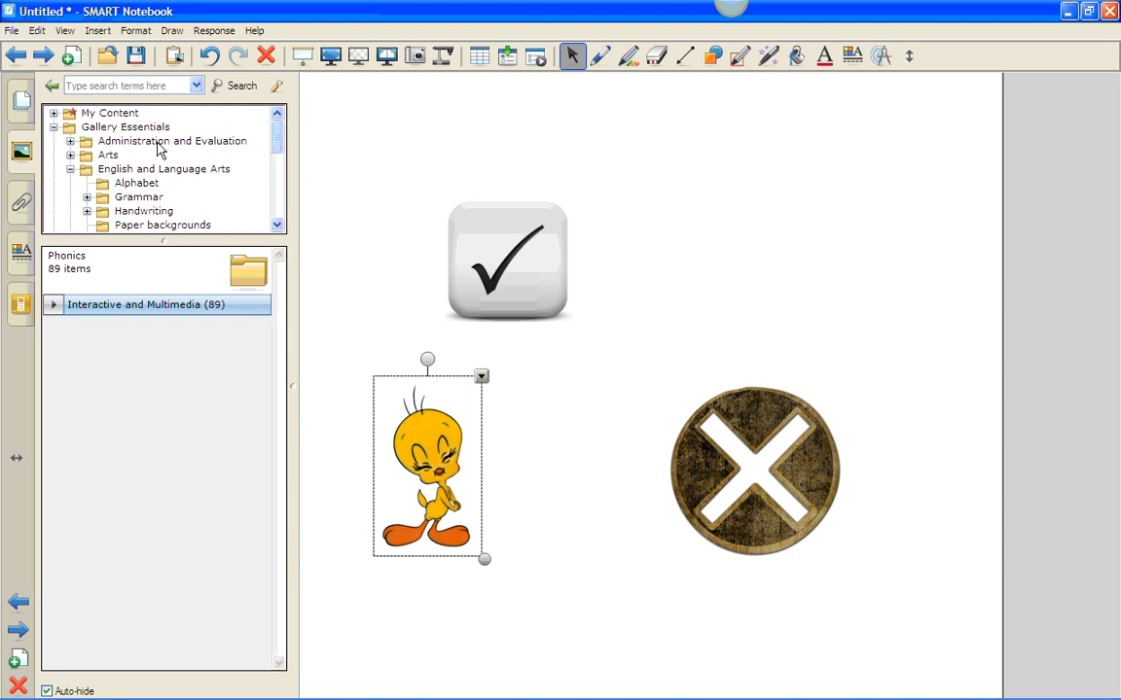
Expand My Content and select the empty Answer Icons folder
click(109, 113)
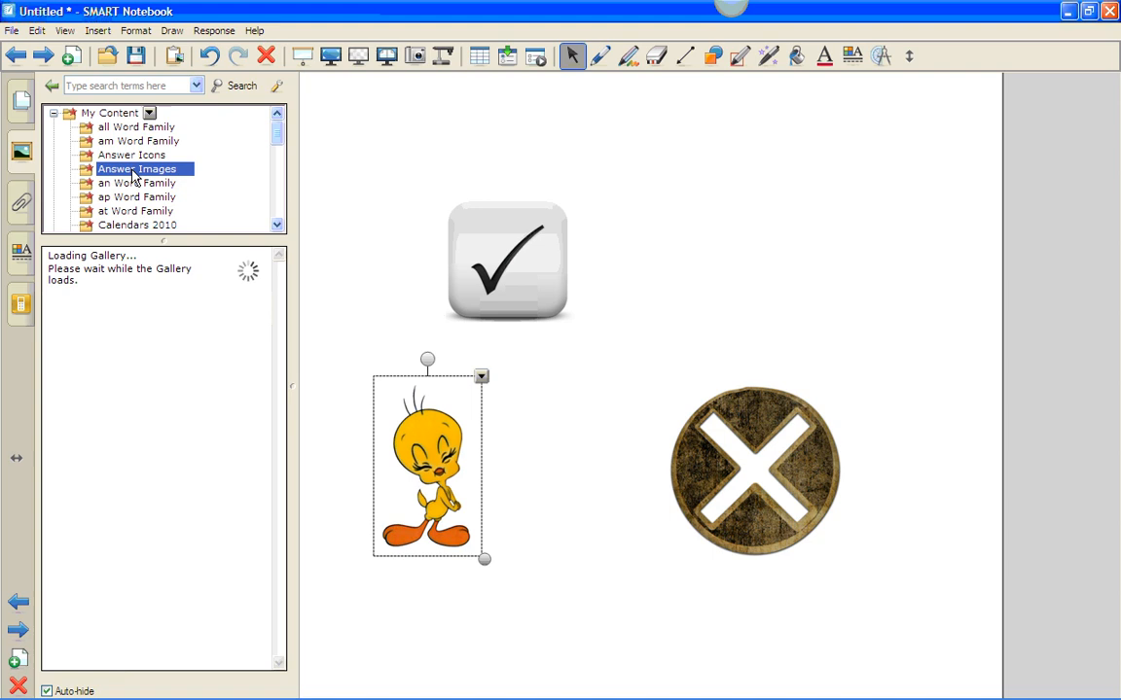
click(136, 167)
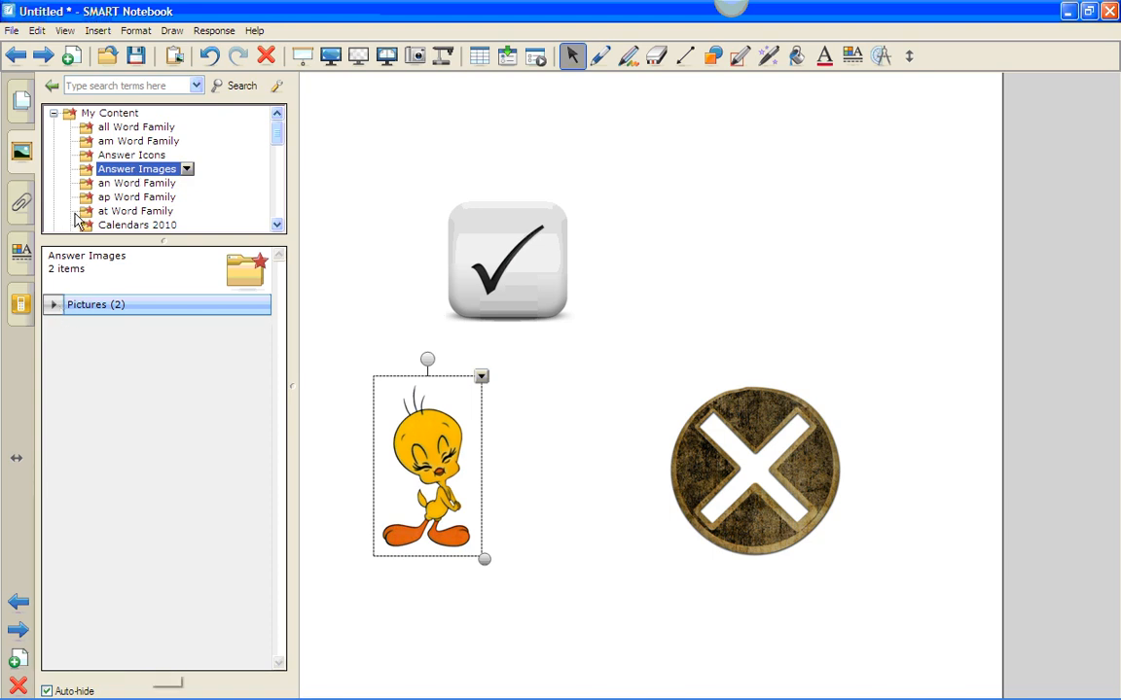
click(133, 156)
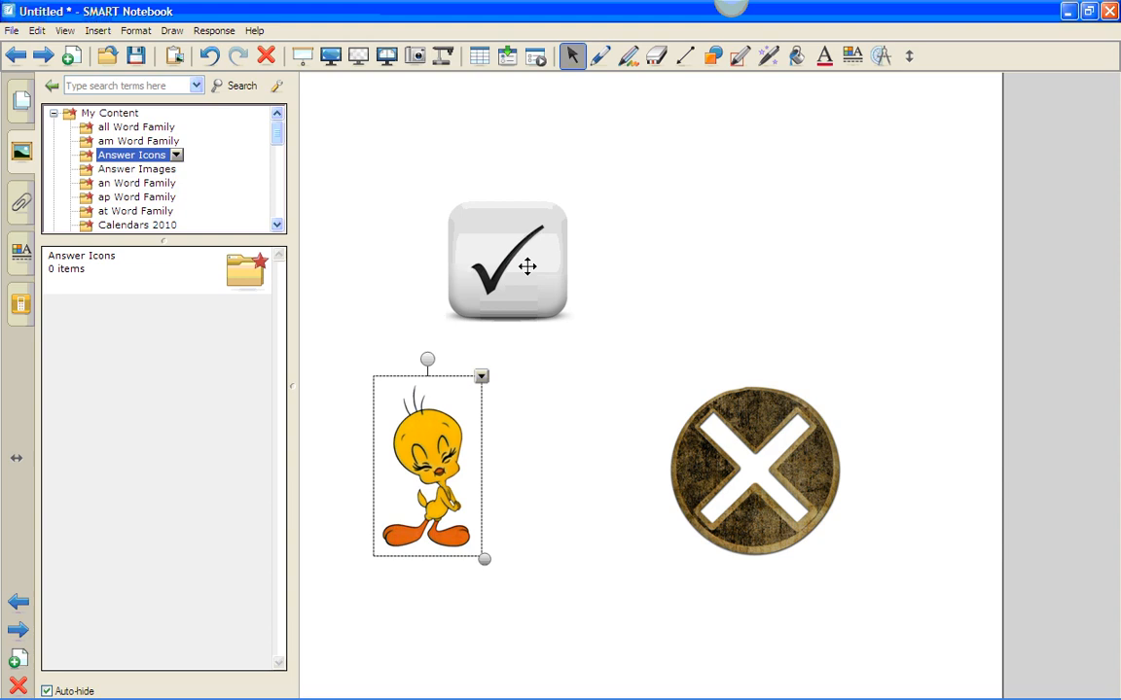
mouse_move(517, 265)
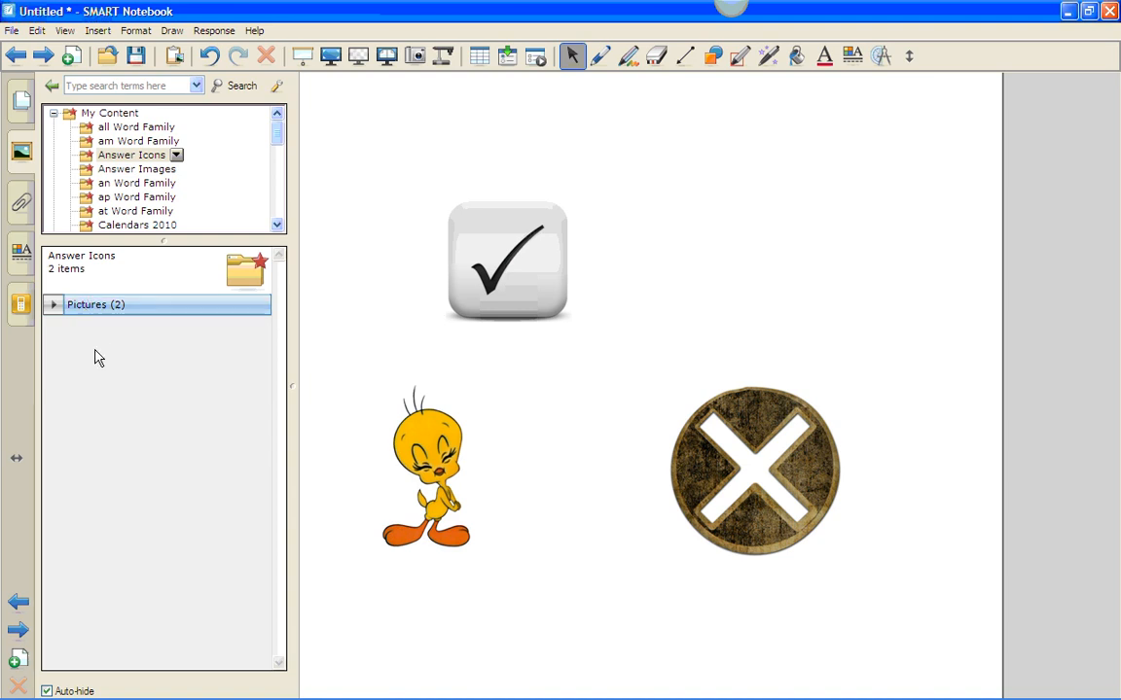
Rename the X icon picture to 'incorrect' and start renaming the check mark picture
click(54, 304)
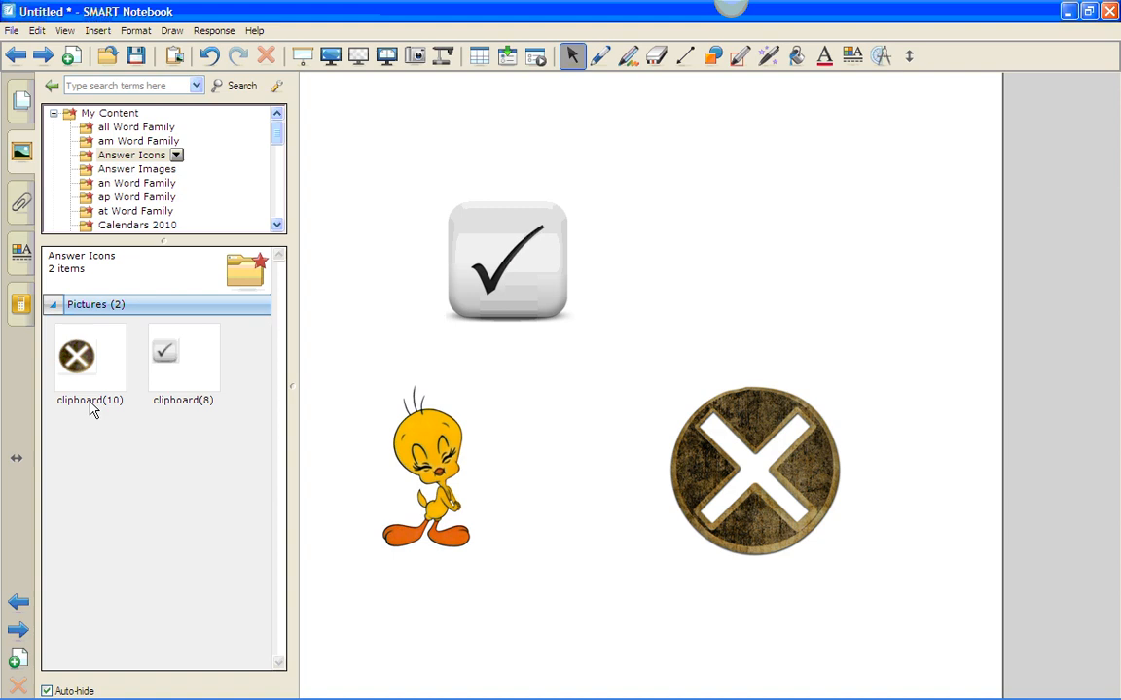
click(90, 358)
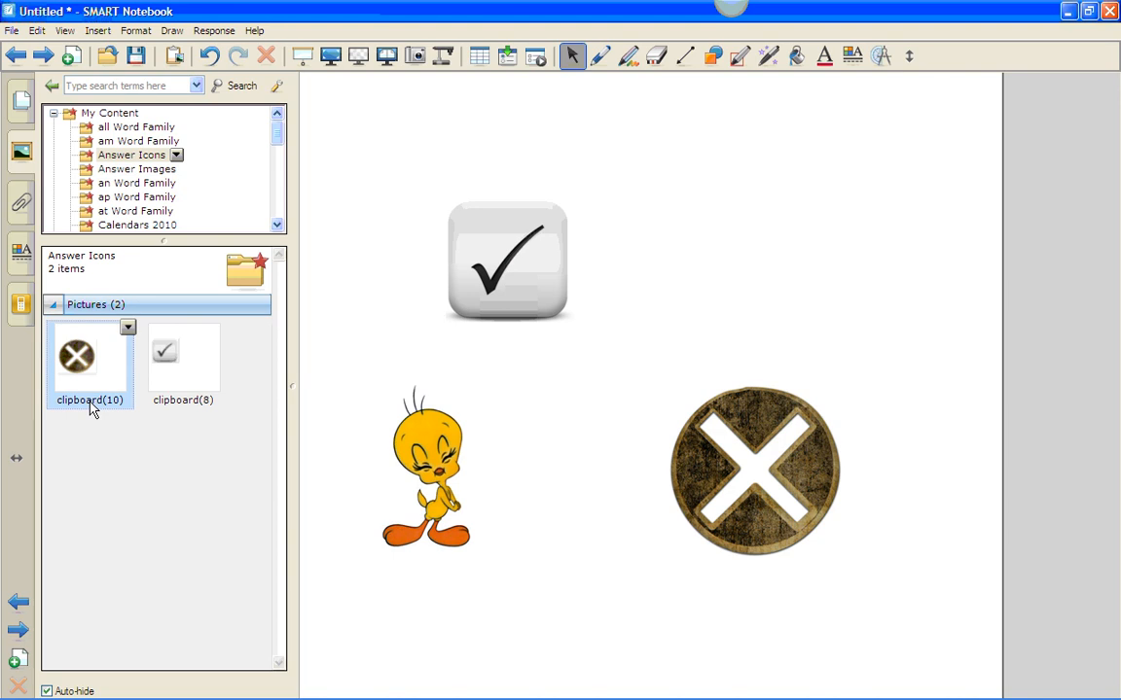
double_click(90, 401)
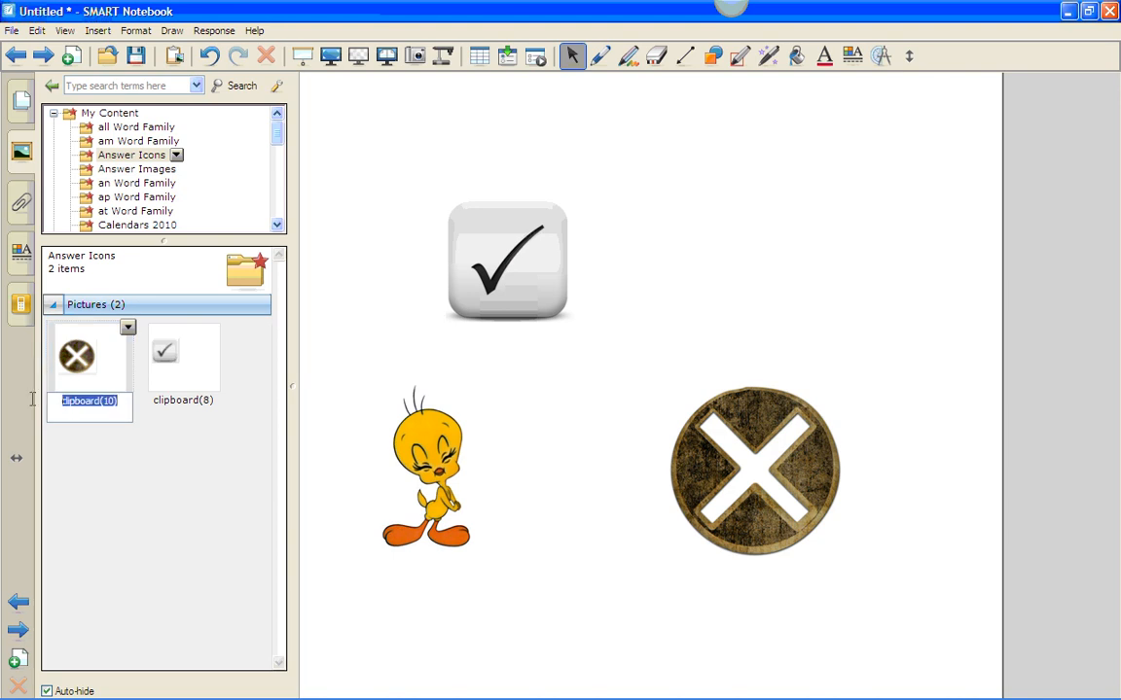
text(incorrect)
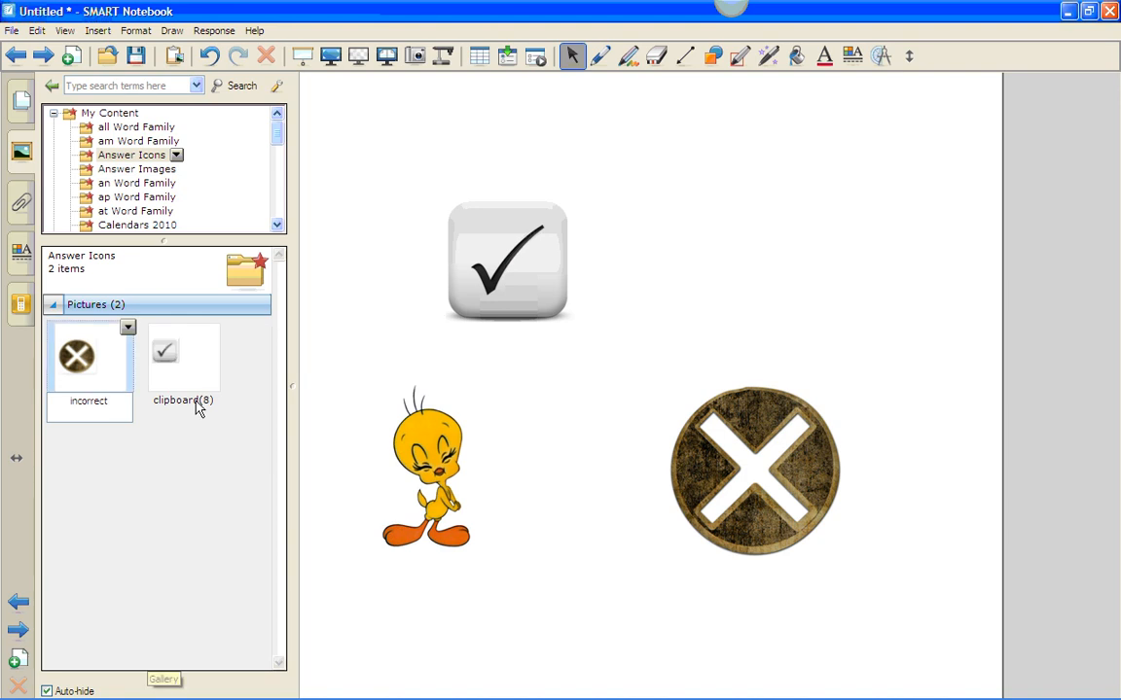
double_click(183, 401)
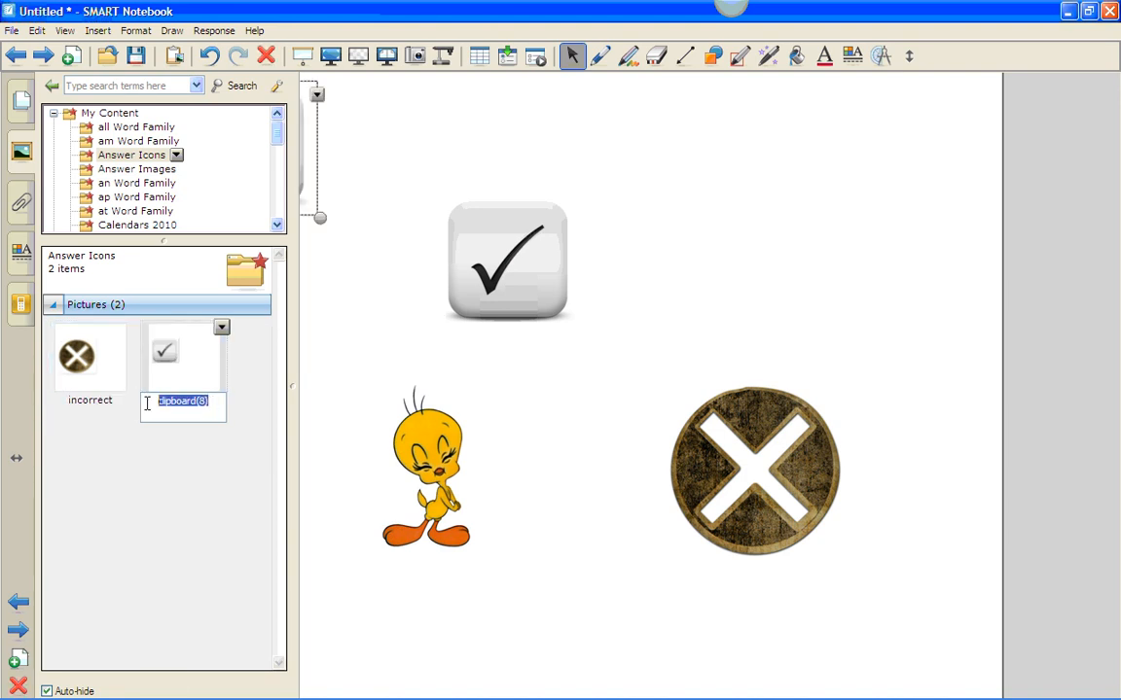